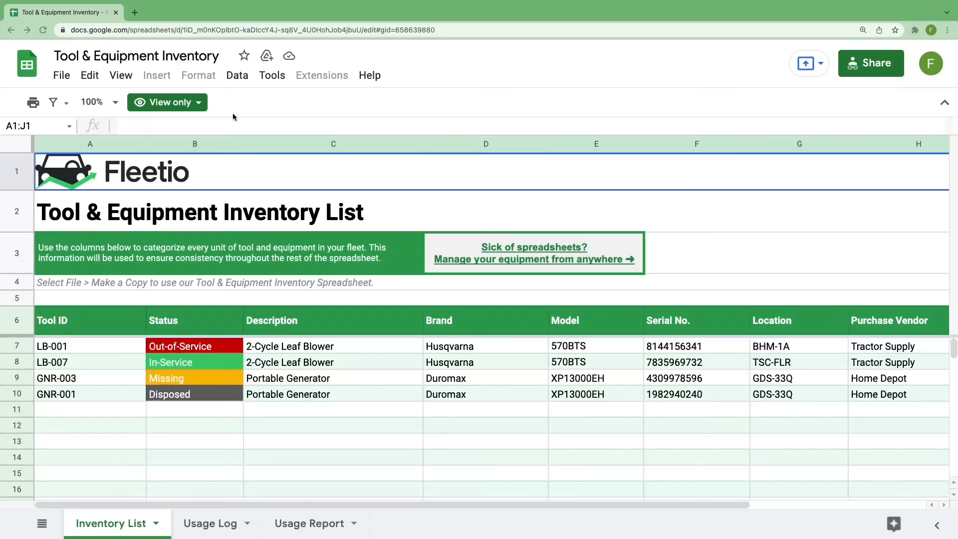
# - Make a copy of the view-only template named 'Shrink Ray's Small Equipment Inventory'
pyautogui.click(167, 102)
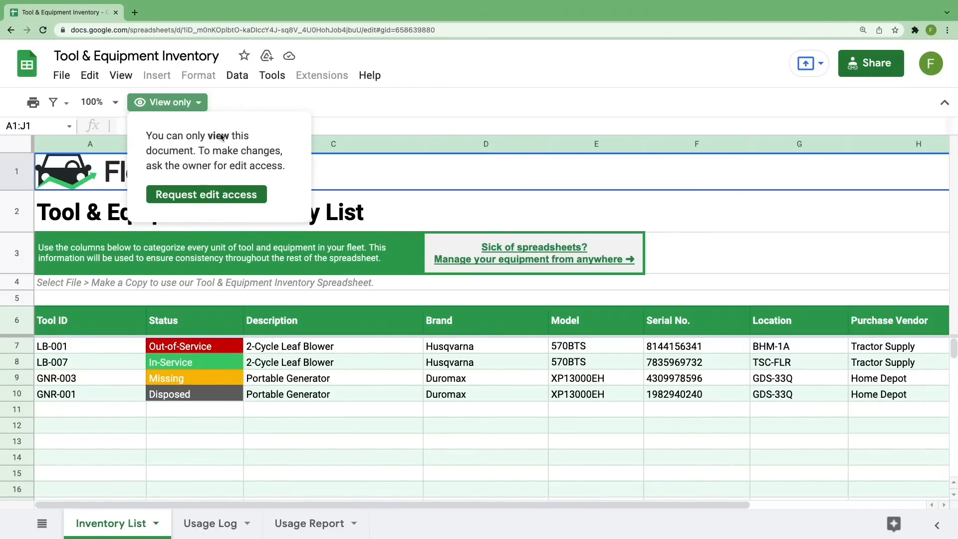
pyautogui.moveTo(59, 80)
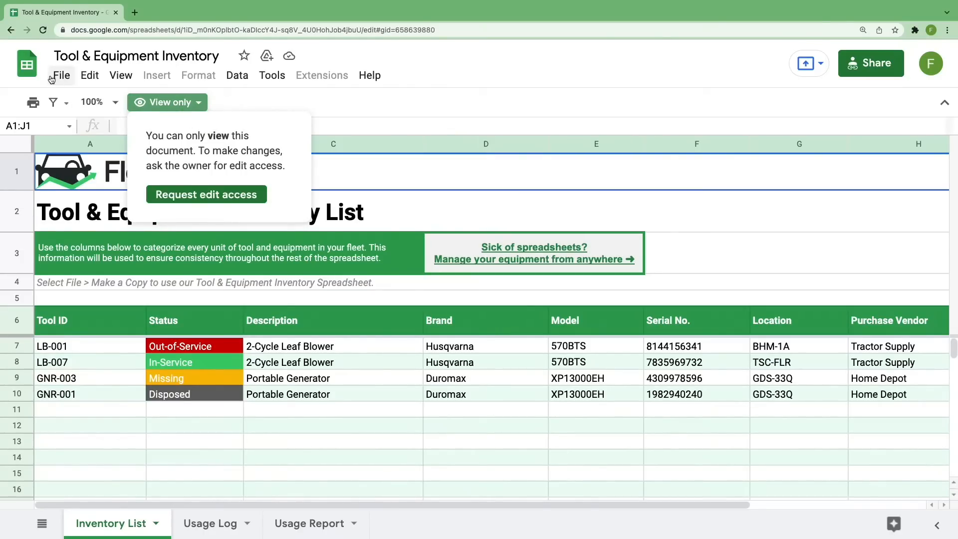
pyautogui.click(61, 75)
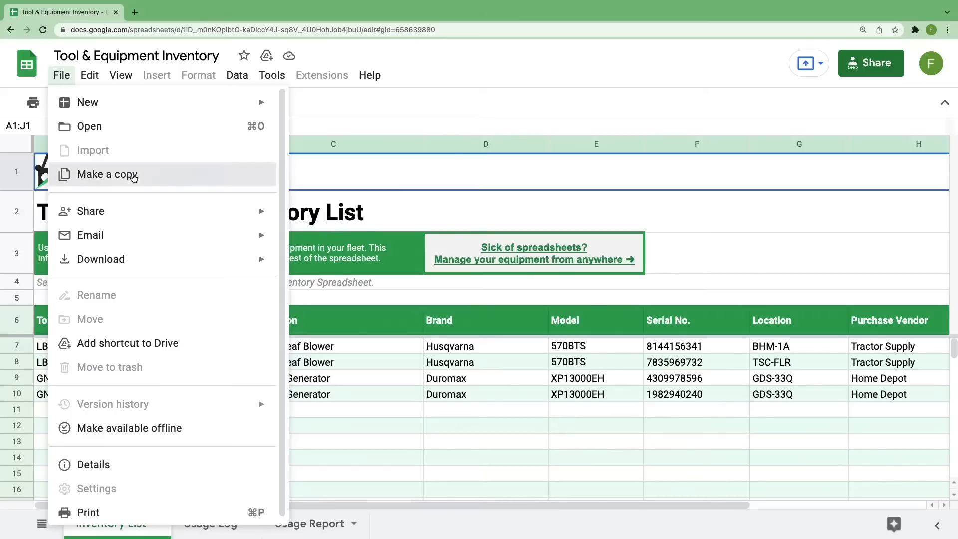
pyautogui.click(107, 174)
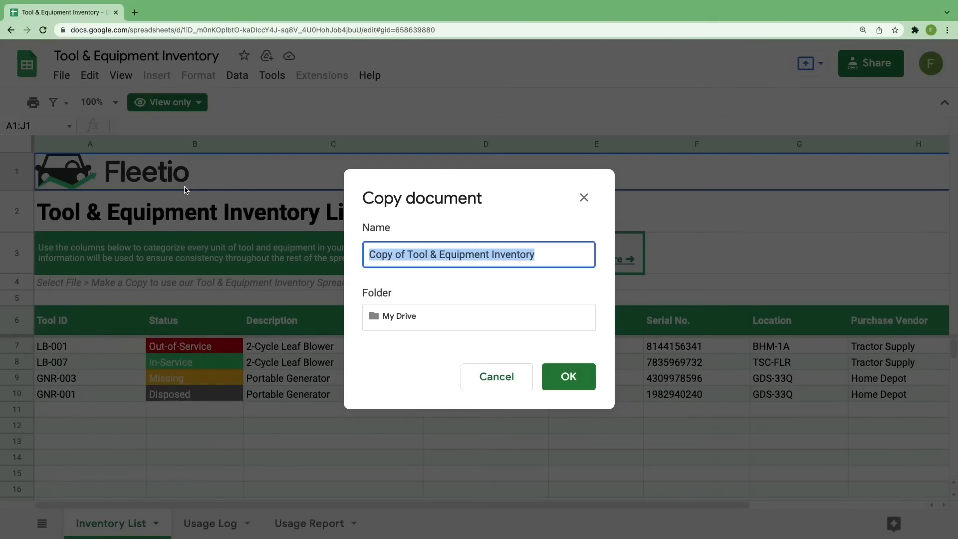
pyautogui.write("Shrink Ray's Small Equipment Inventory")
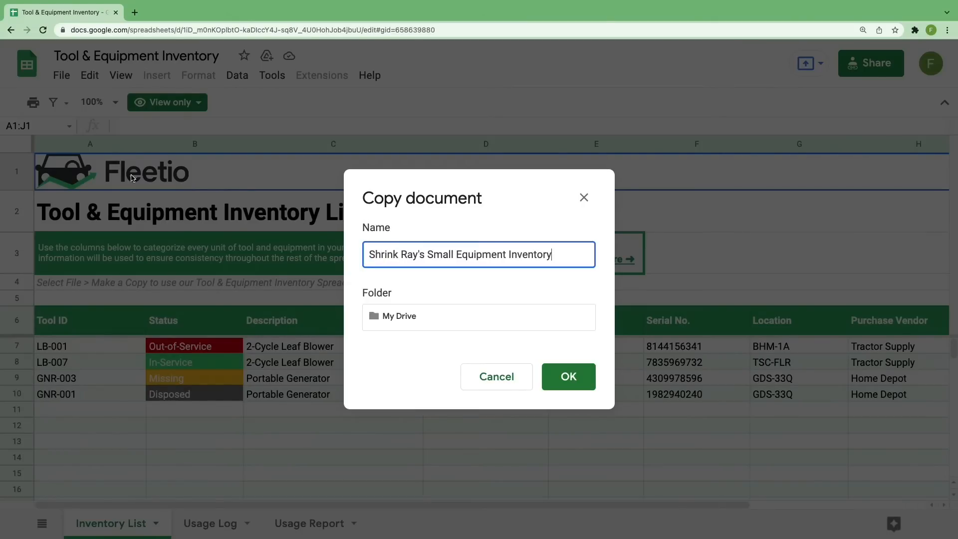
pyautogui.click(569, 376)
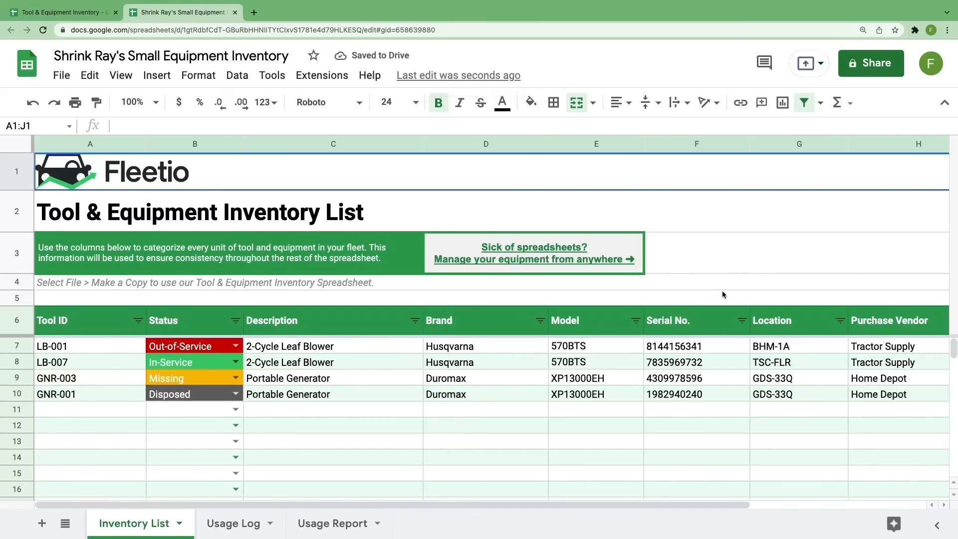
pyautogui.moveTo(870, 63)
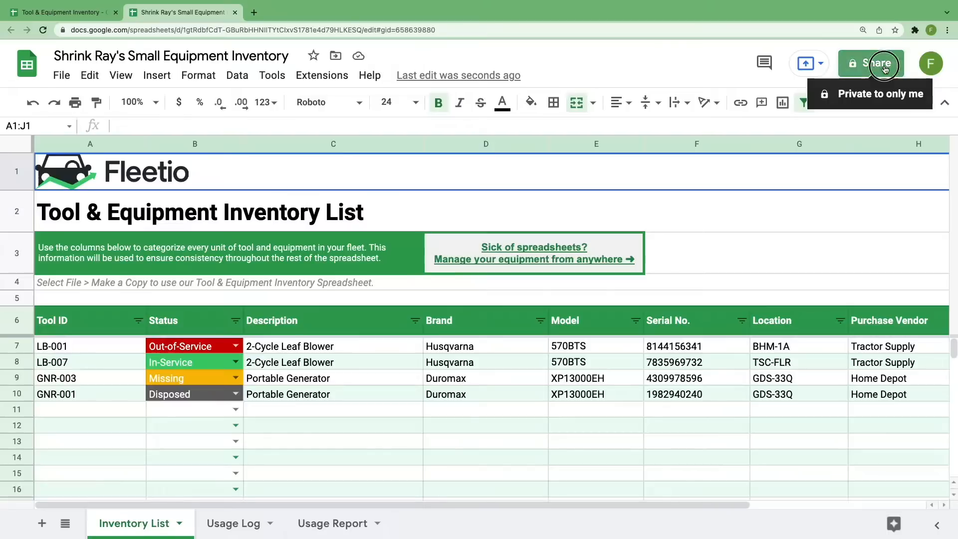
# - Share the copy so anyone with the link can view it, then close sharing
pyautogui.click(870, 63)
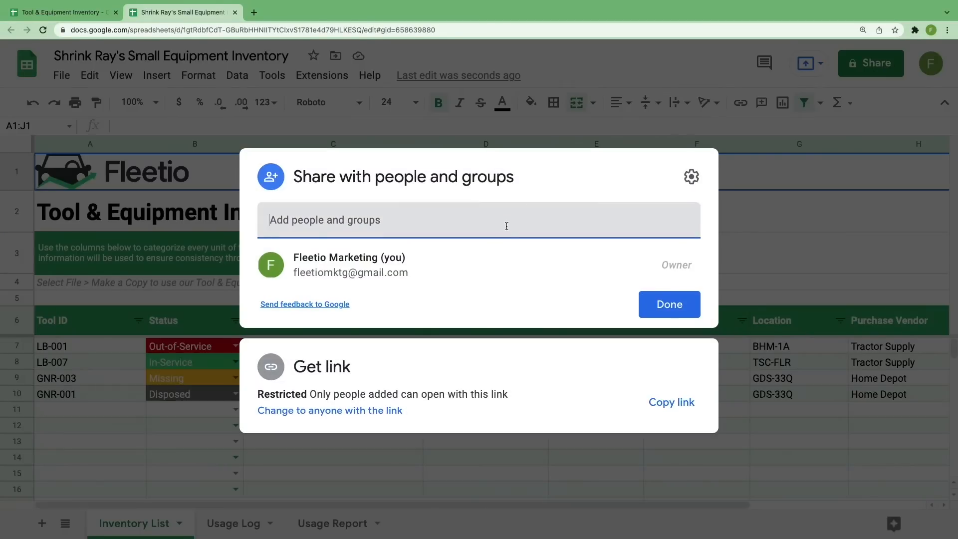
pyautogui.click(331, 411)
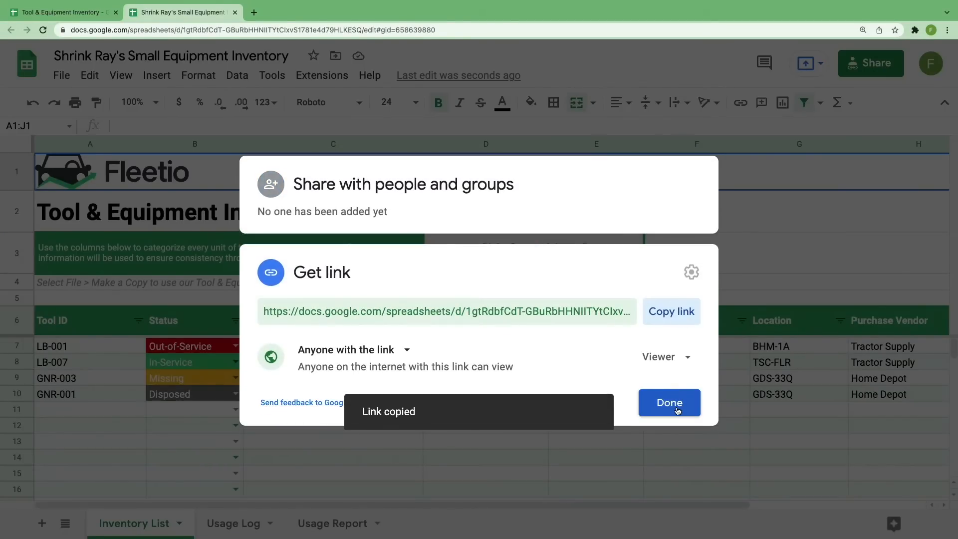
pyautogui.click(669, 403)
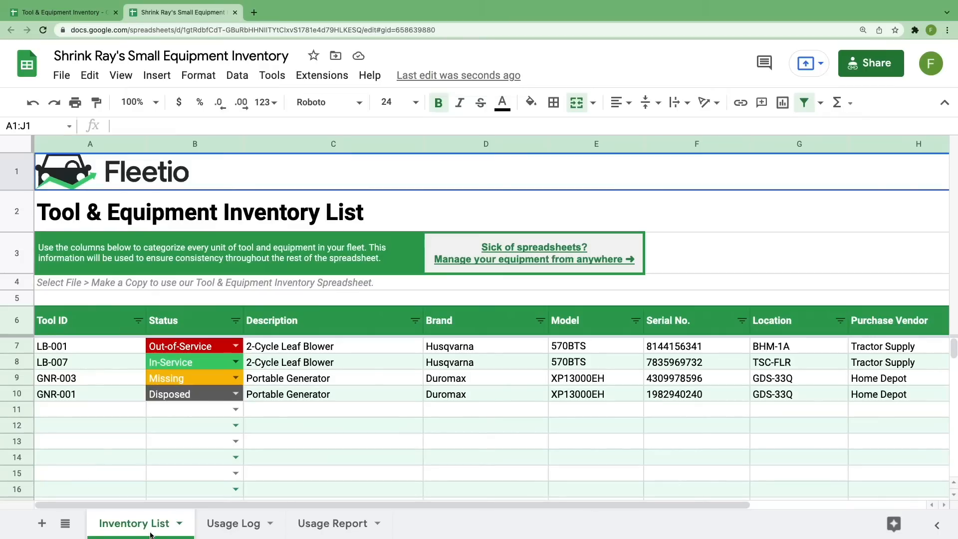
pyautogui.moveTo(233, 523)
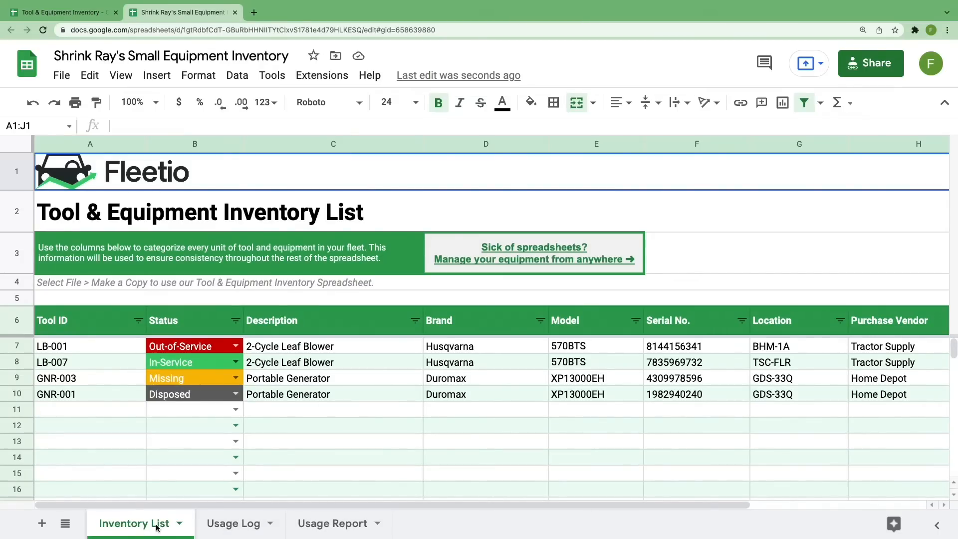
pyautogui.moveTo(181, 454)
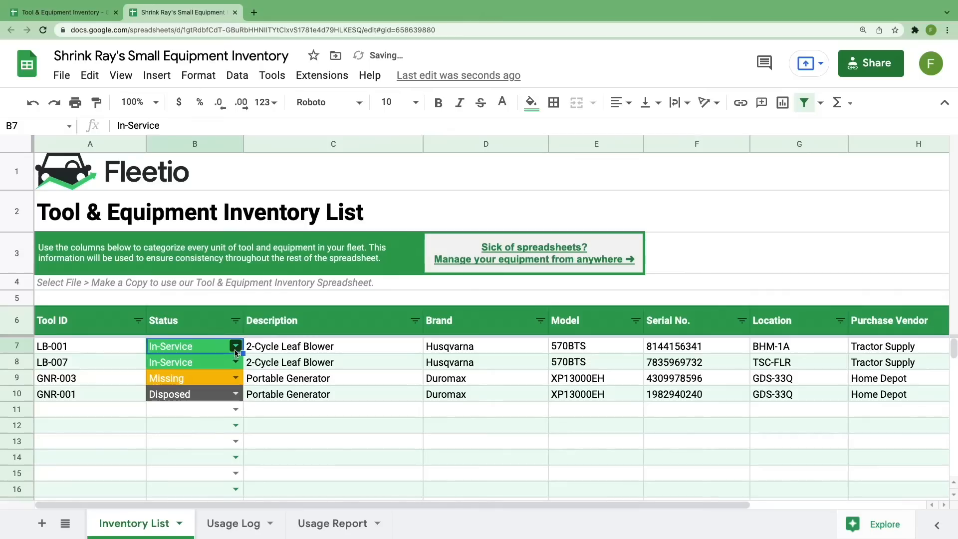
# - Review the Usage Log sheet and the GNR-001 entry's condition and comments
pyautogui.click(233, 523)
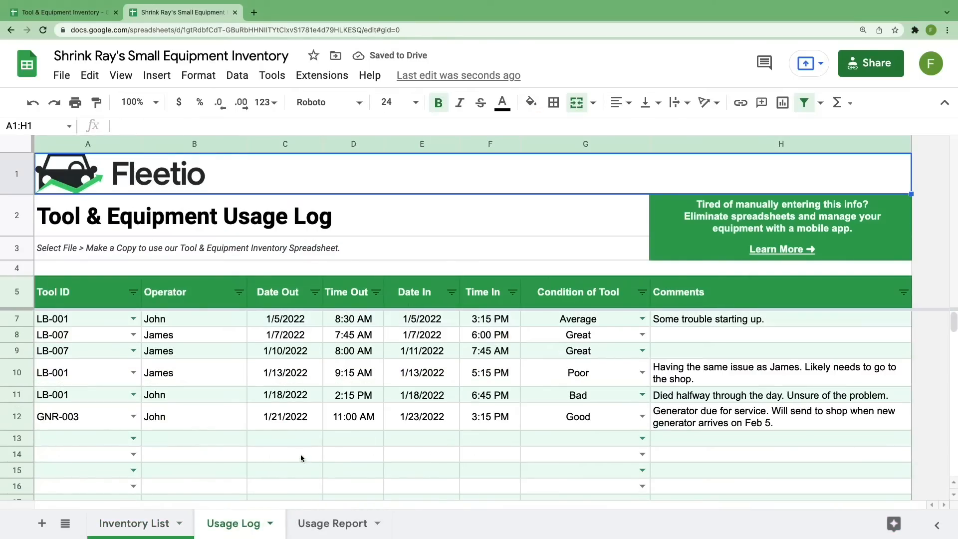
pyautogui.scroll(3)
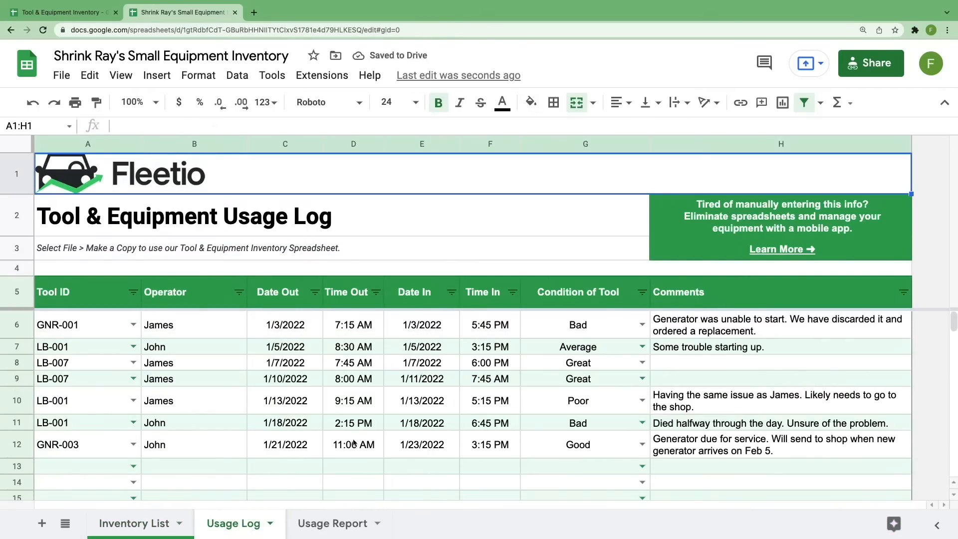
pyautogui.click(578, 324)
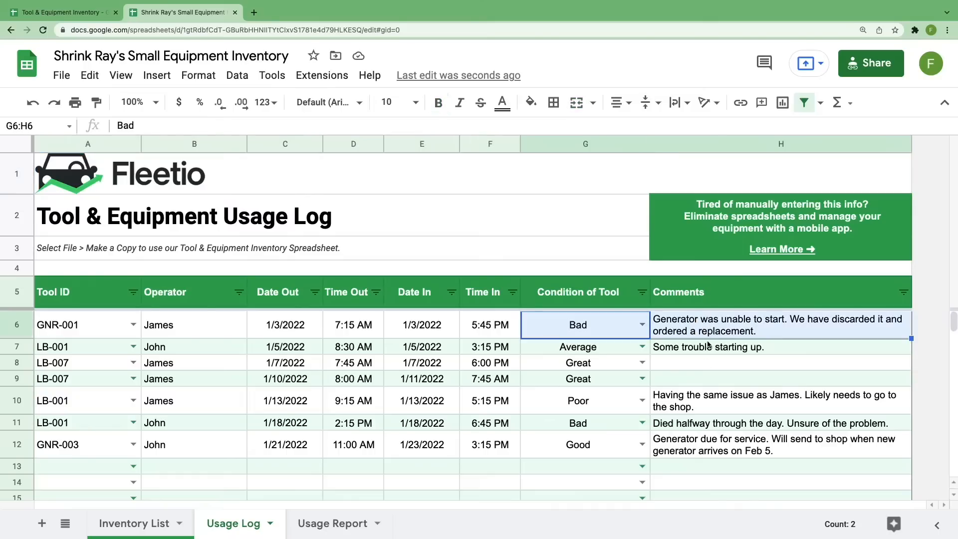
pyautogui.moveTo(507, 509)
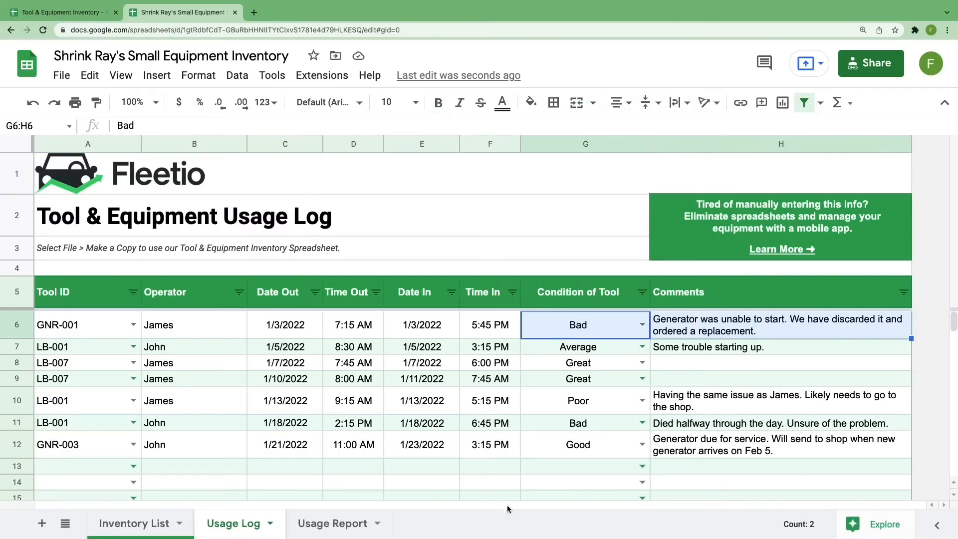
# - Generate the Usage Report for LB-001 then LB-007, and return to the Inventory List
pyautogui.click(332, 523)
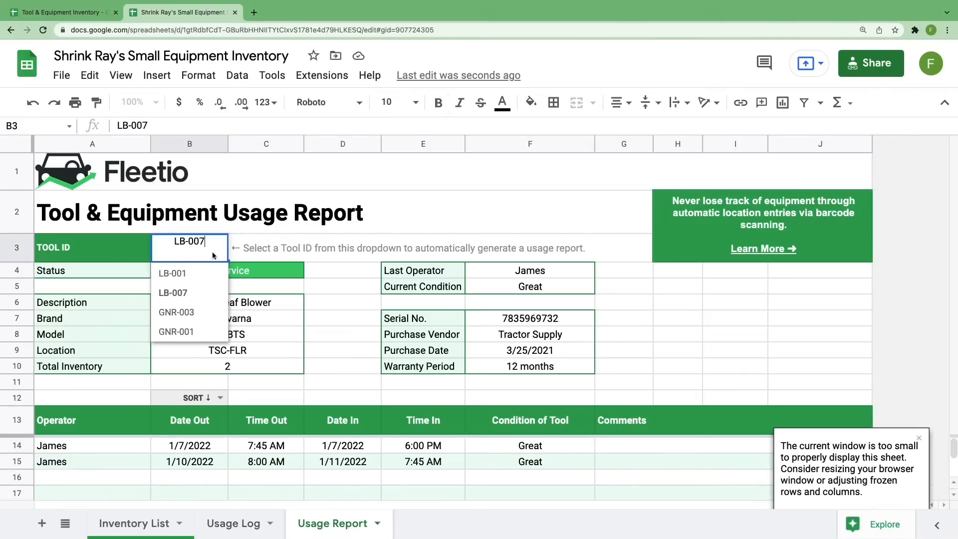
pyautogui.click(171, 273)
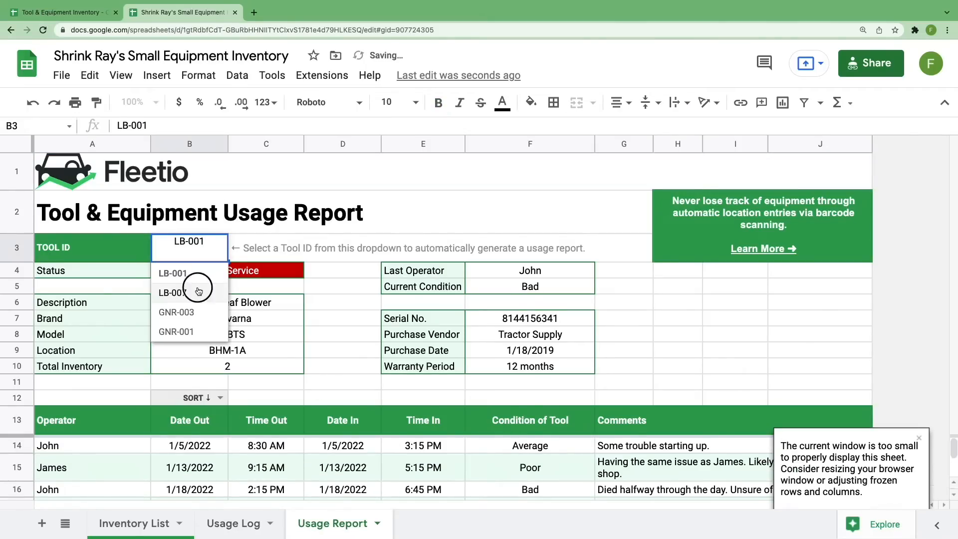
pyautogui.click(172, 293)
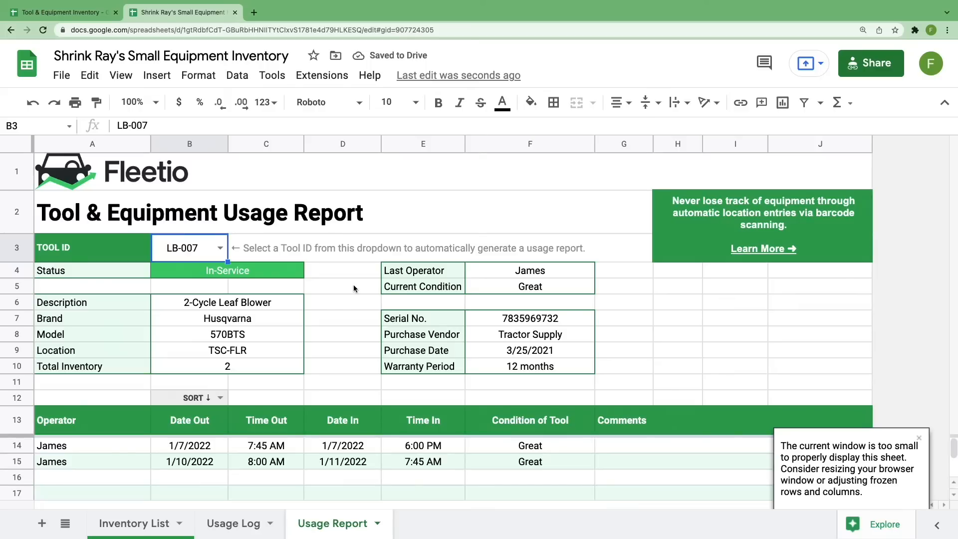
pyautogui.moveTo(176, 421)
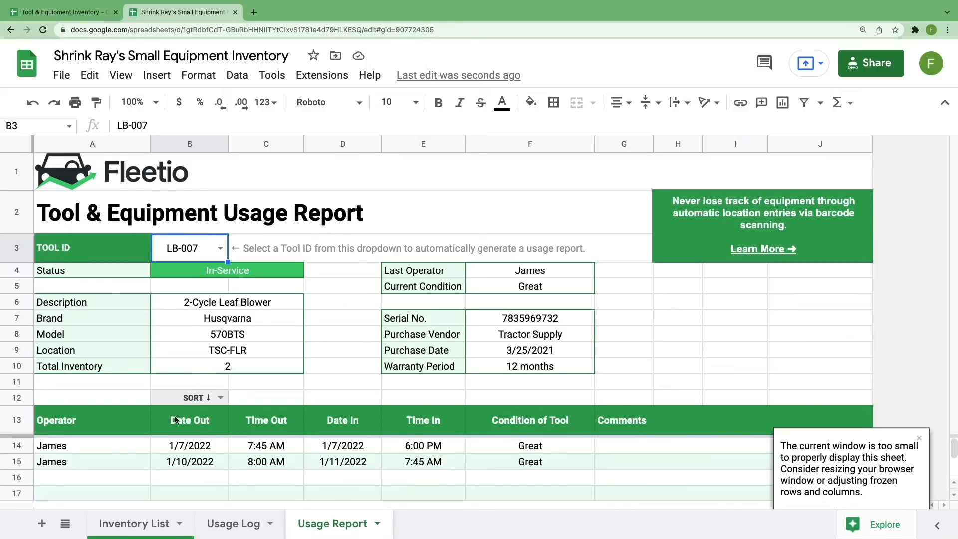
pyautogui.click(134, 523)
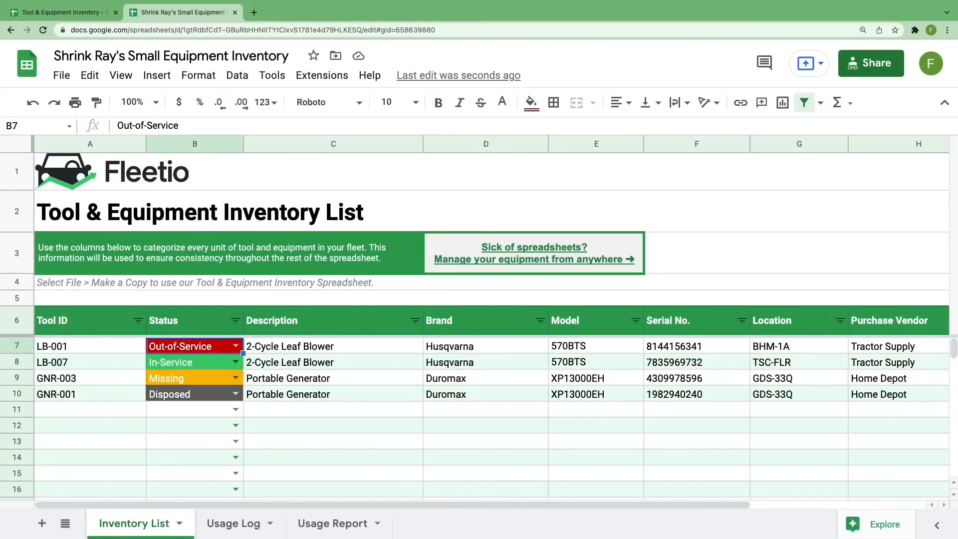
pyautogui.click(88, 346)
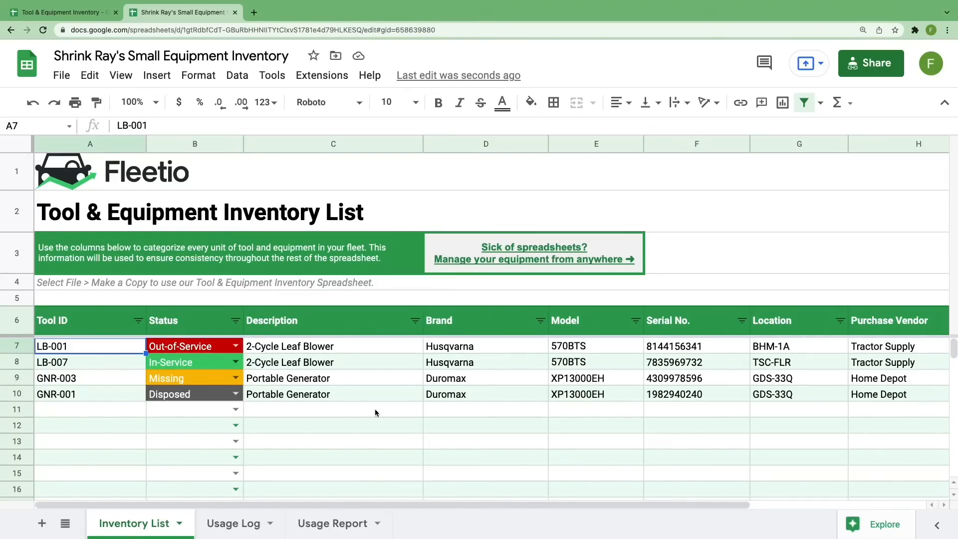
pyautogui.hscroll(3)
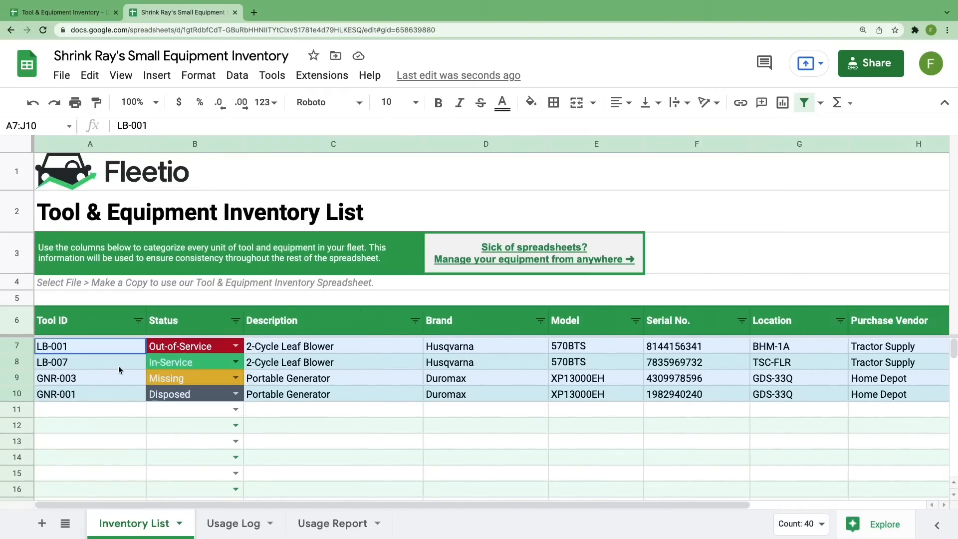
pyautogui.press('Delete')
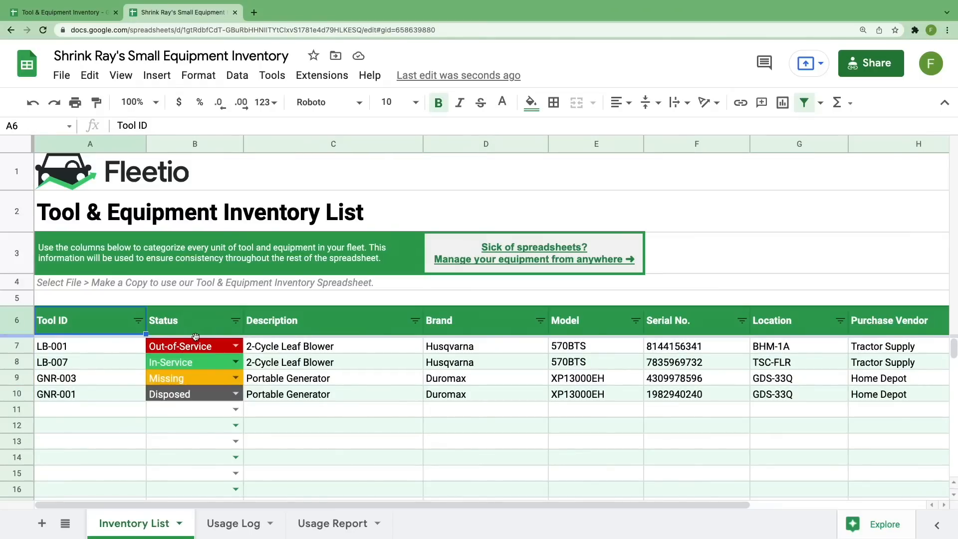
pyautogui.click(195, 320)
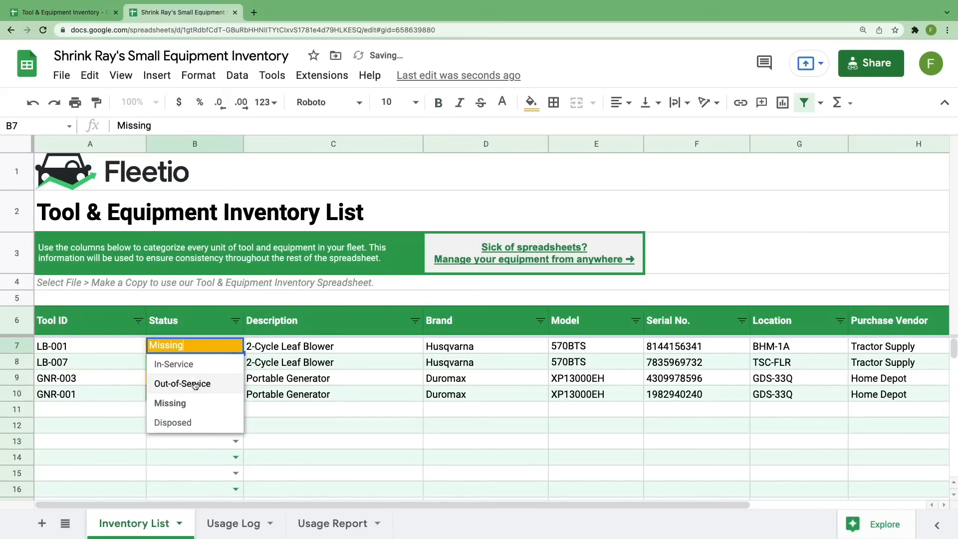
pyautogui.click(182, 383)
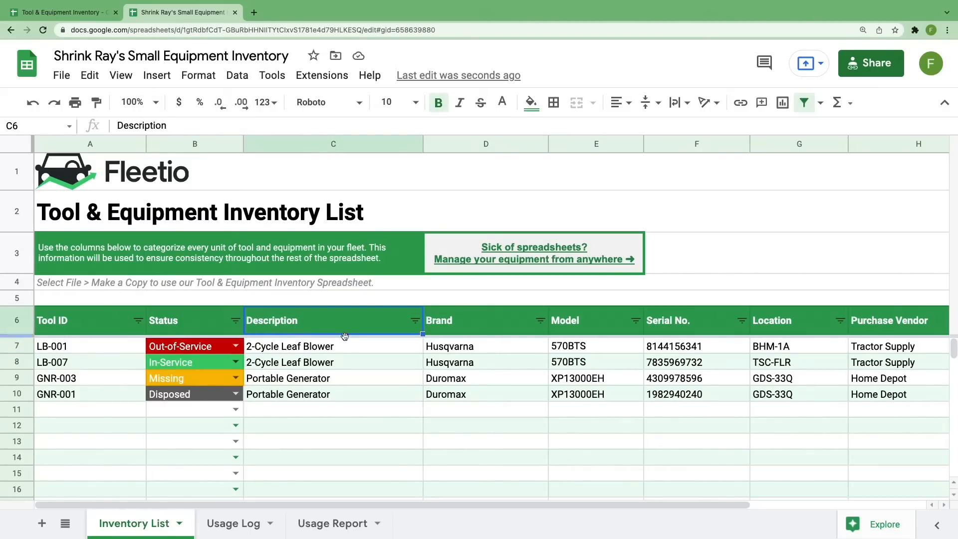
pyautogui.click(595, 321)
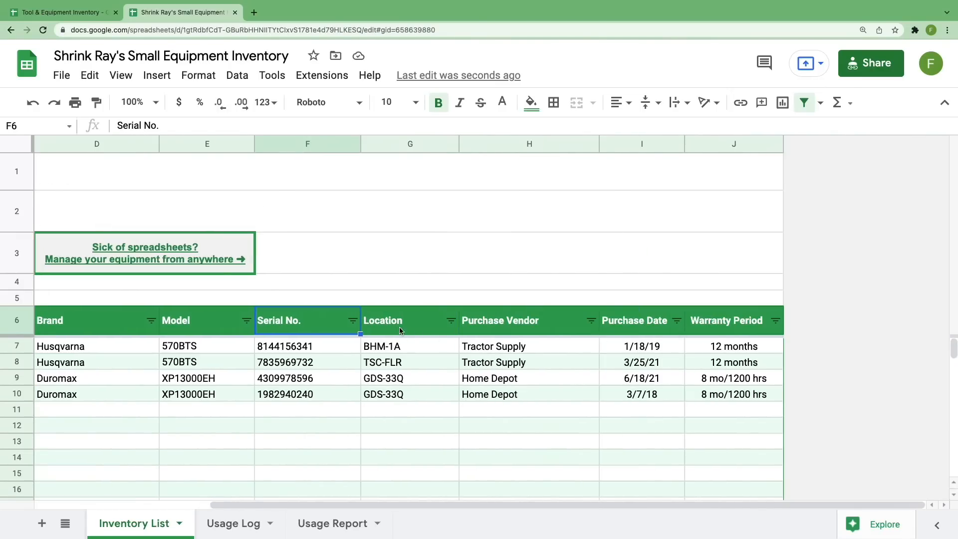
pyautogui.click(410, 321)
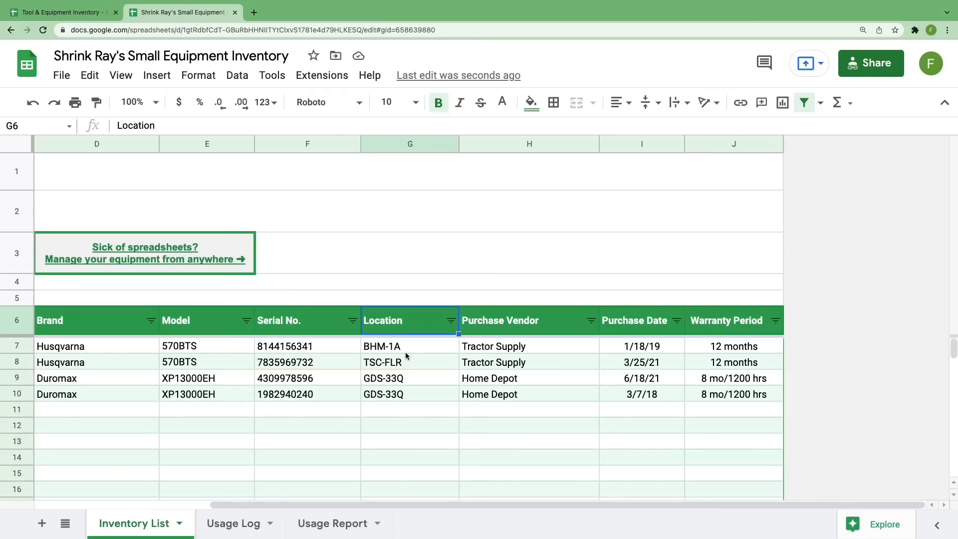
pyautogui.moveTo(428, 352)
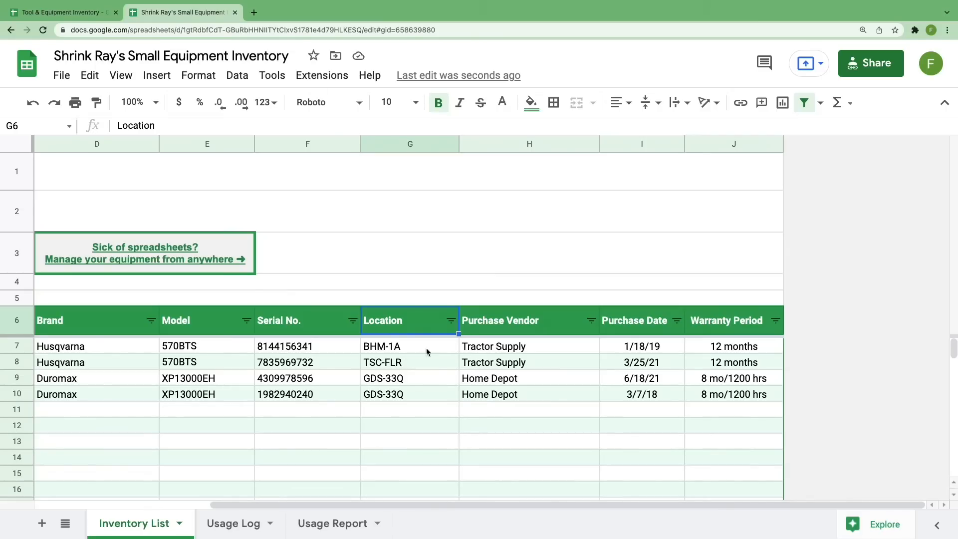
pyautogui.moveTo(516, 325)
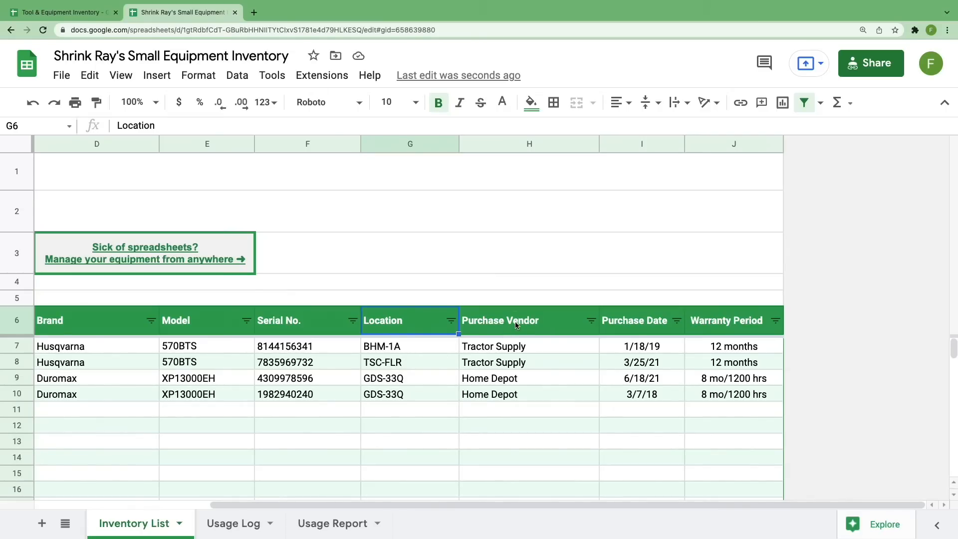
pyautogui.click(727, 320)
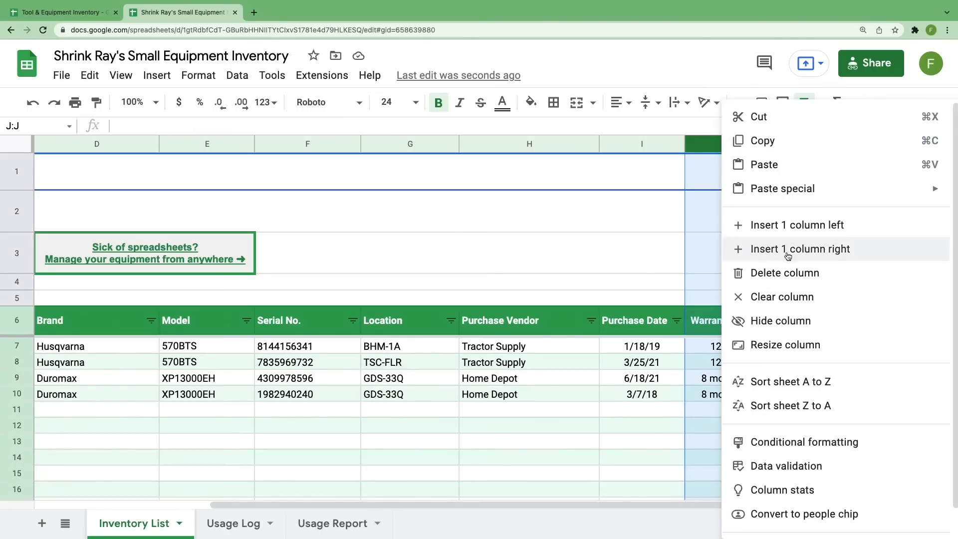
pyautogui.moveTo(798, 225)
pyautogui.write('Purchase Price')
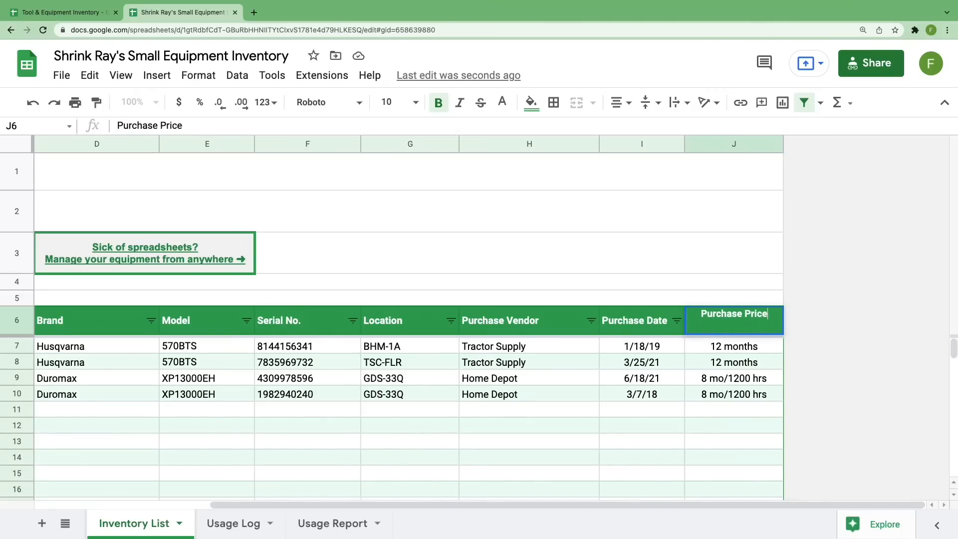
pyautogui.click(734, 346)
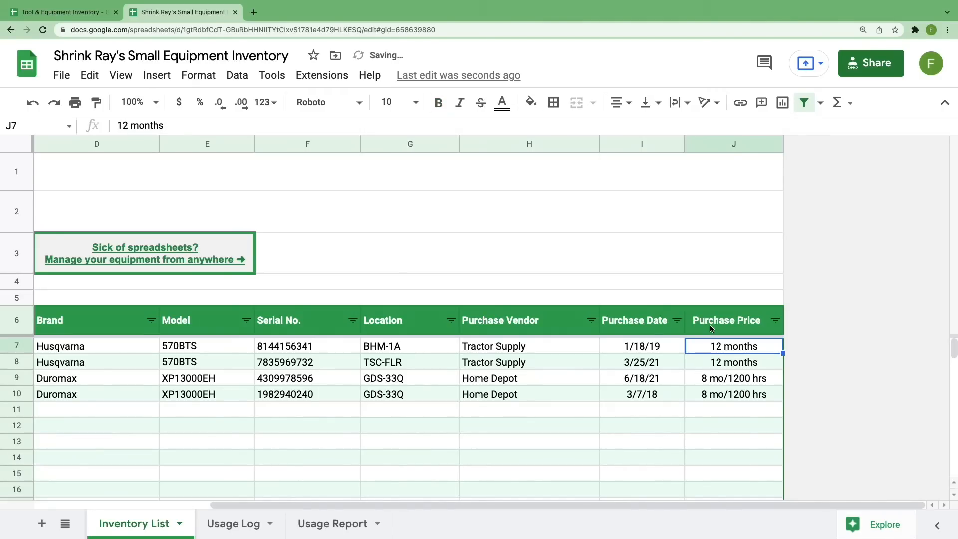
pyautogui.click(332, 523)
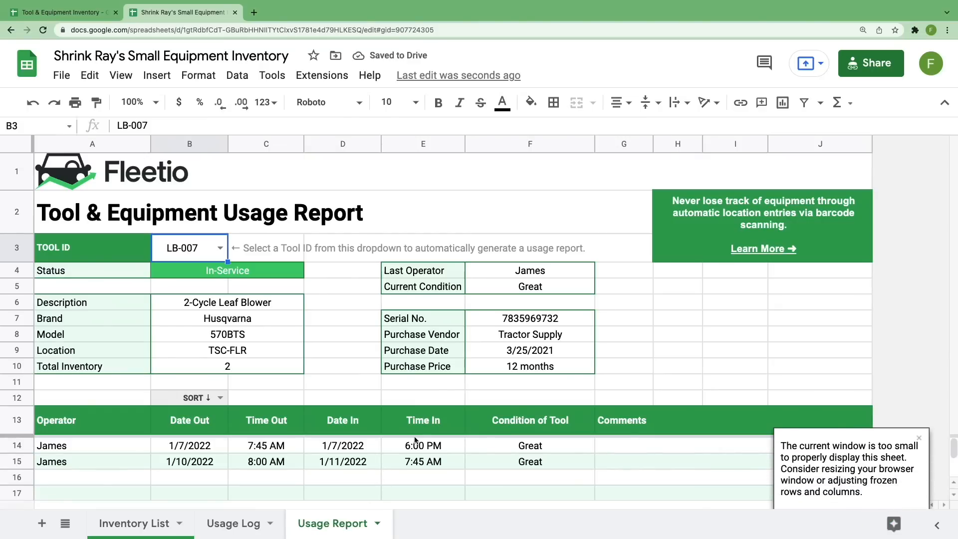
pyautogui.click(423, 367)
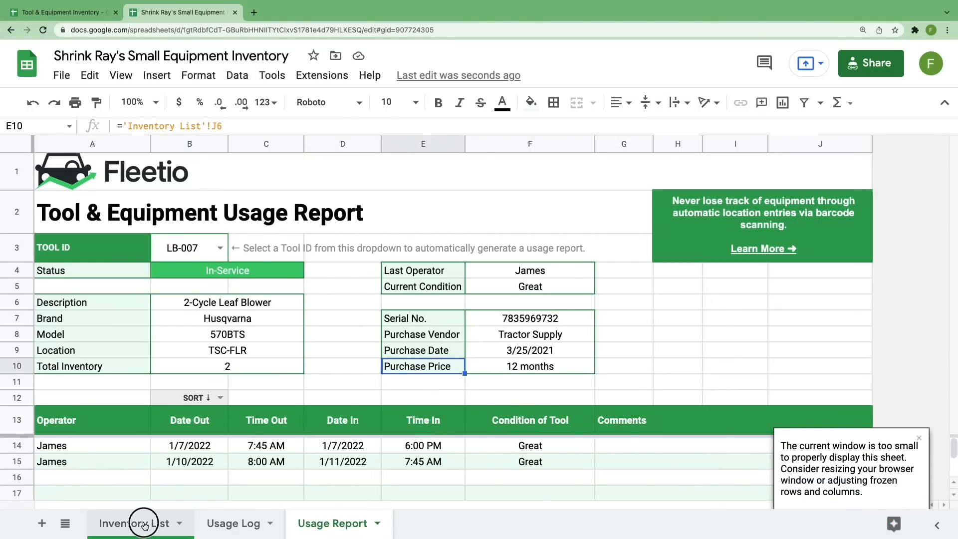
pyautogui.click(133, 523)
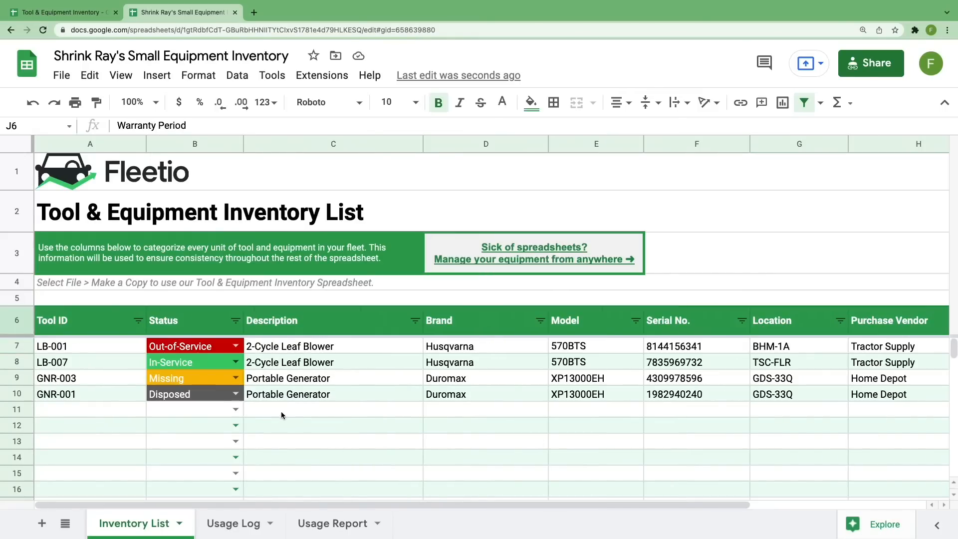
# - Enter tool ID GNR-004 in row 11 and paste the Duromax generator's details beside it
pyautogui.click(89, 409)
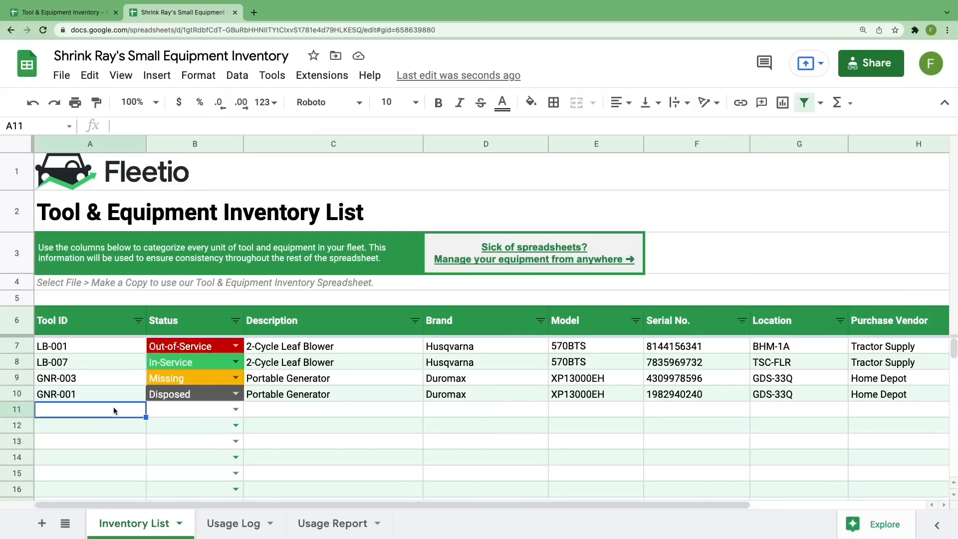
pyautogui.write('GNR')
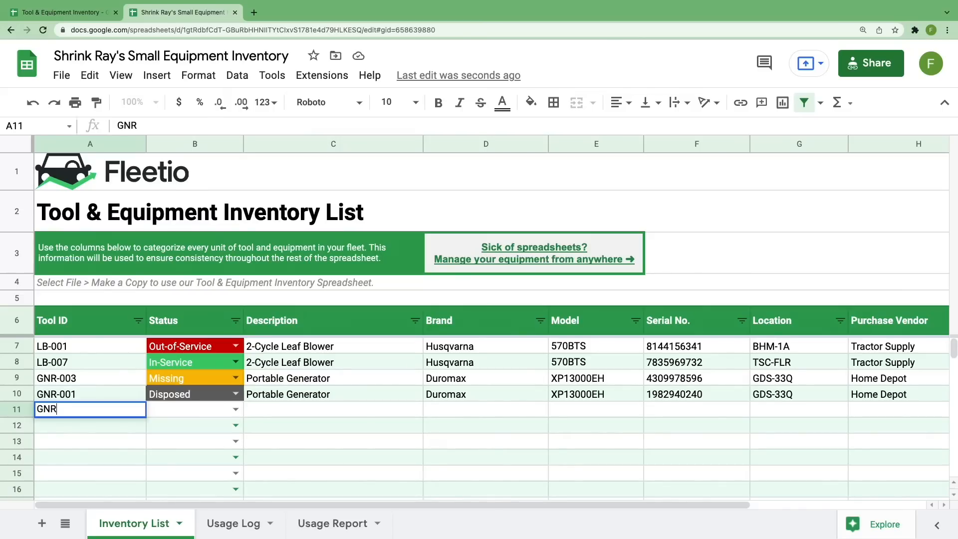
pyautogui.press('Return')
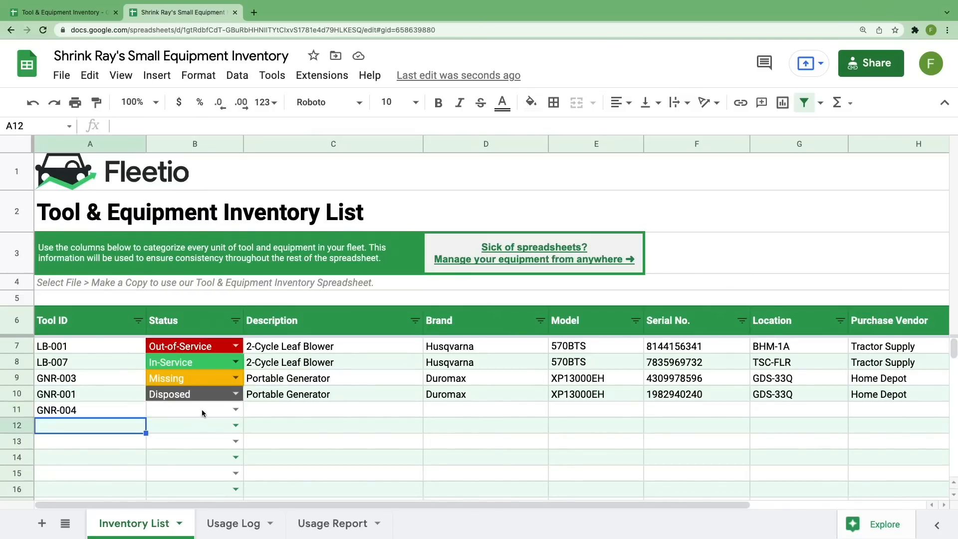
pyautogui.press('ctrl+v')
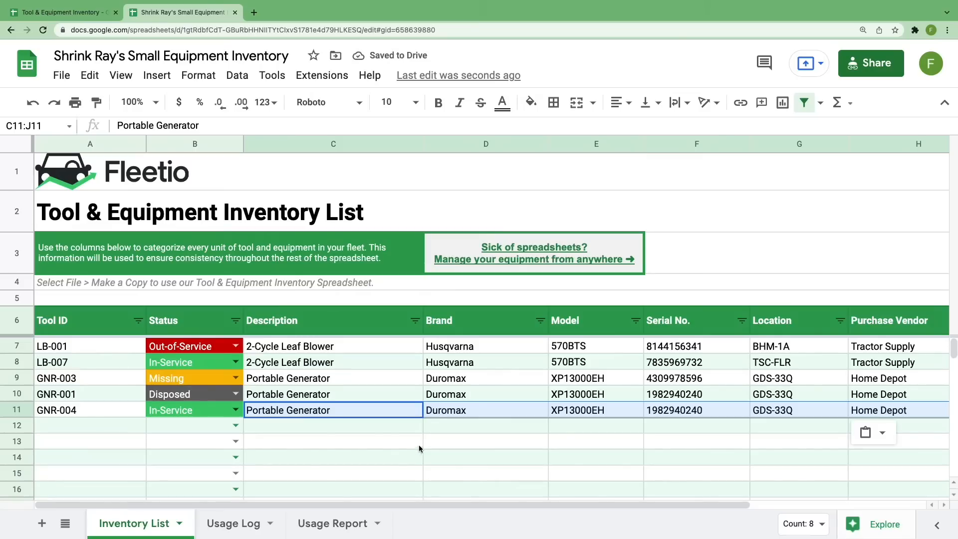
pyautogui.moveTo(424, 442)
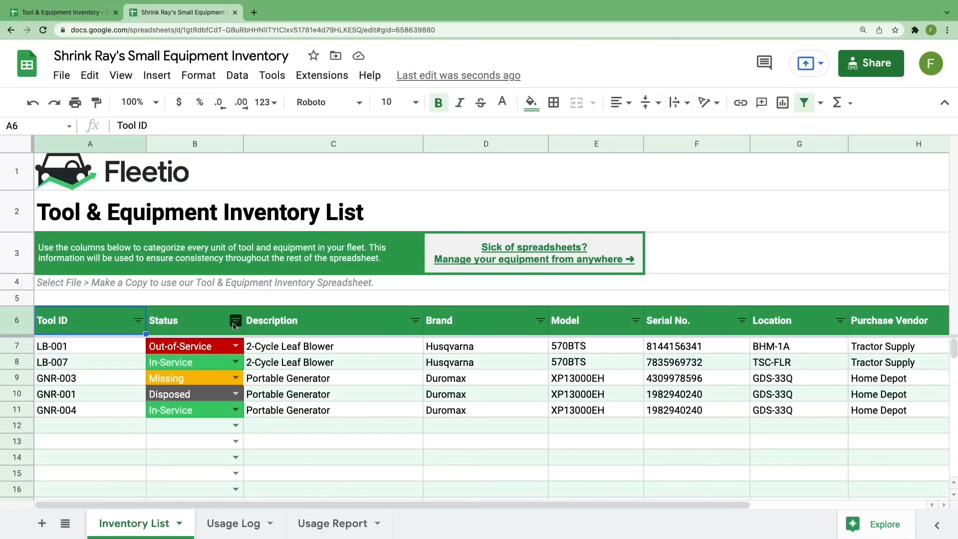
pyautogui.click(234, 321)
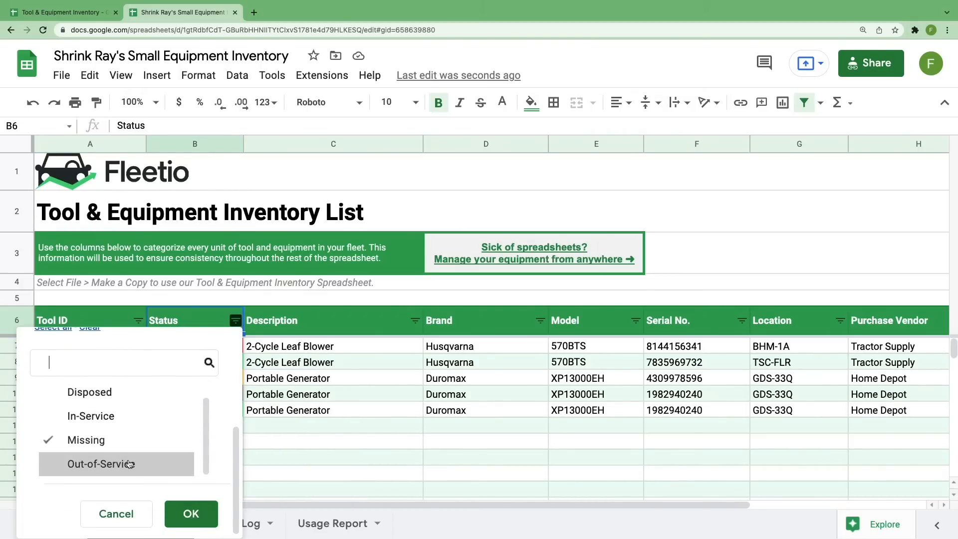
pyautogui.click(191, 513)
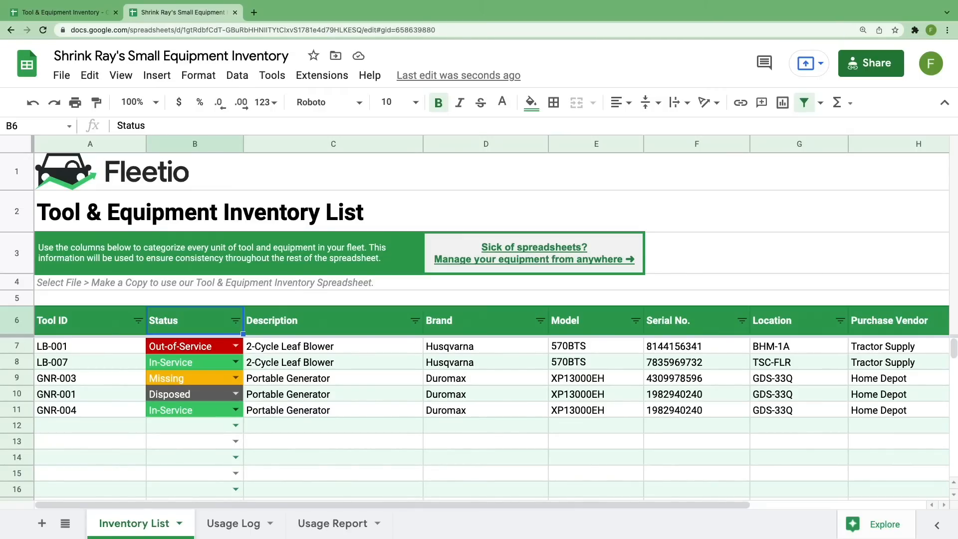
# - Check the Usage Log's Tool ID choices in row 13 now include GNR-004
pyautogui.click(233, 524)
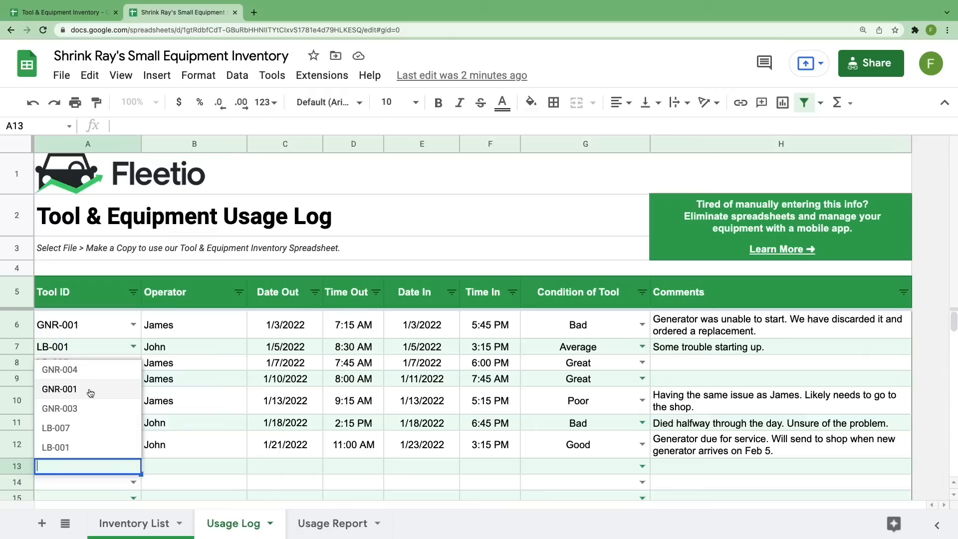
pyautogui.moveTo(97, 435)
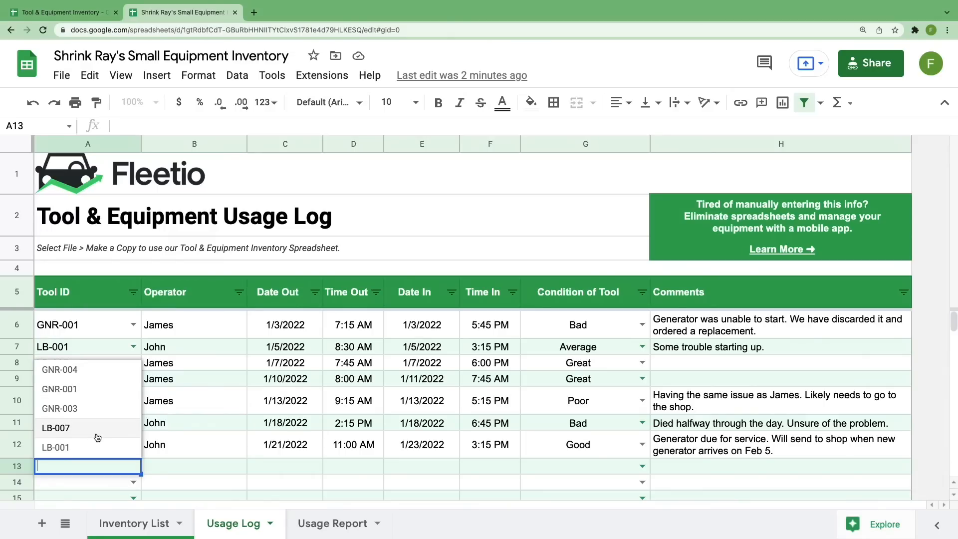
pyautogui.moveTo(171, 458)
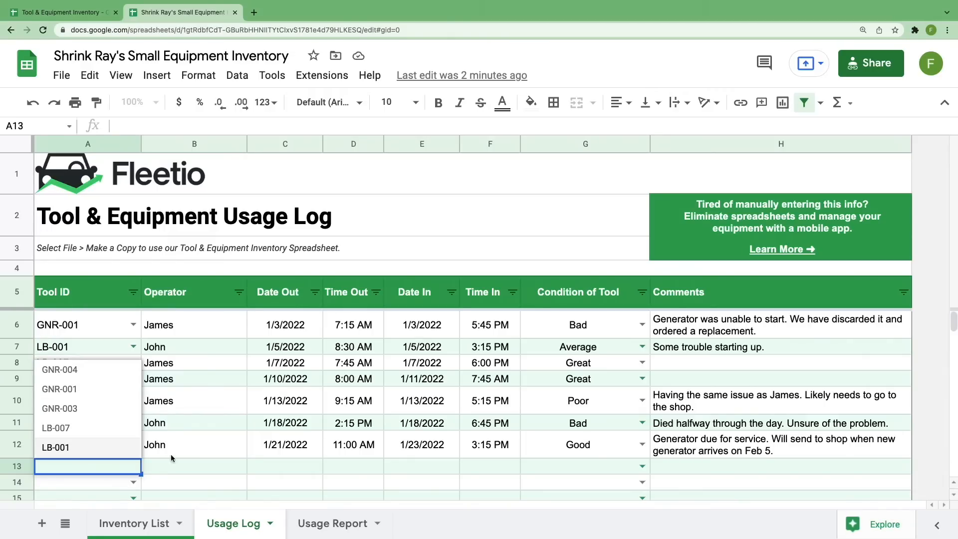
pyautogui.click(194, 466)
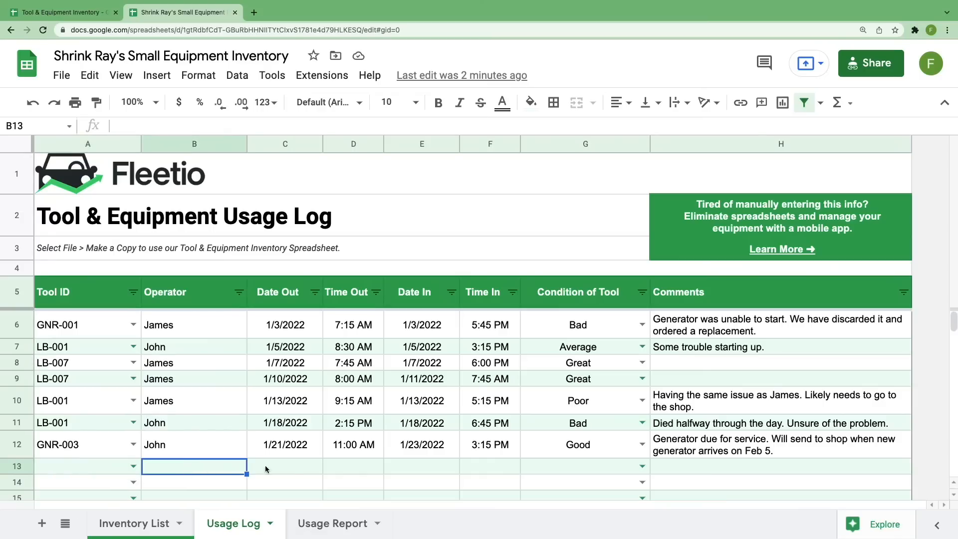
pyautogui.click(284, 466)
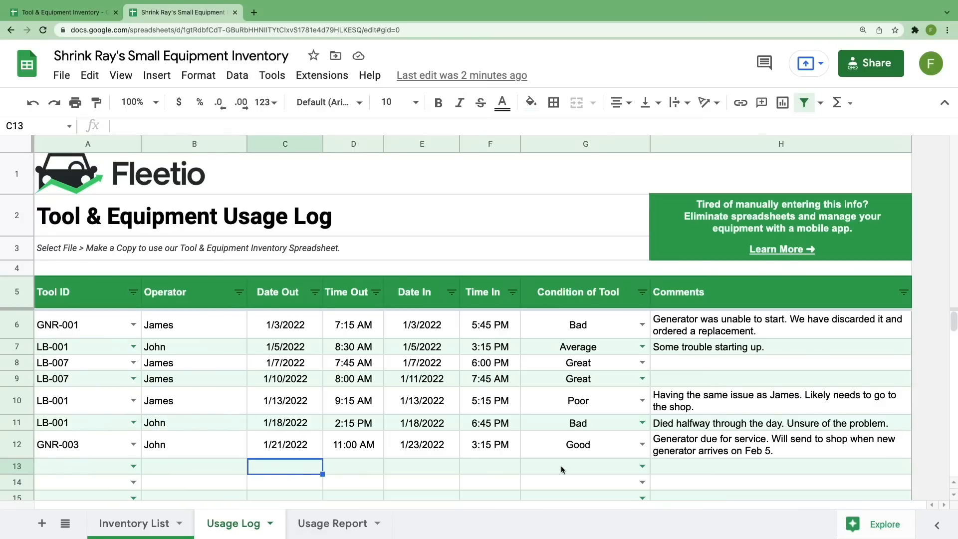
pyautogui.click(642, 466)
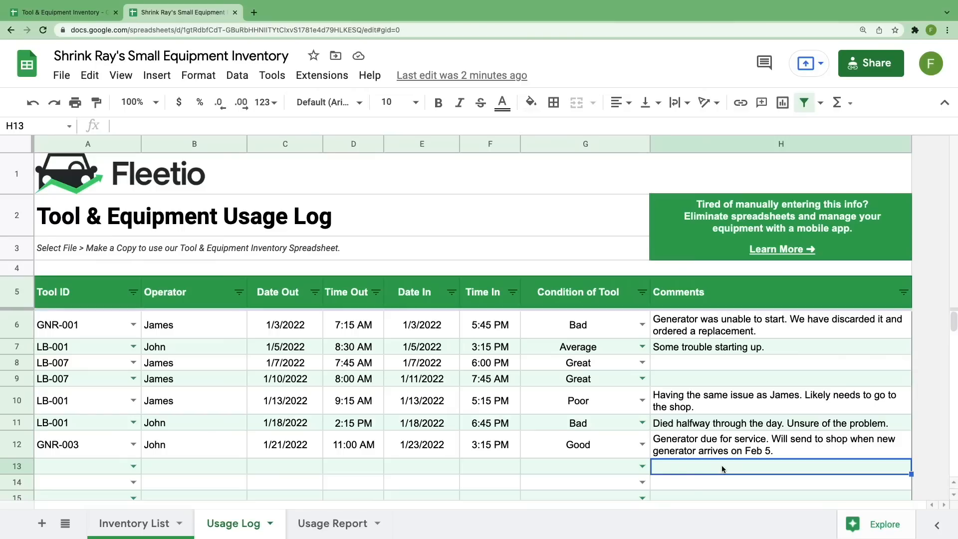
# - Clear the GNR-003 log entry in row 12
pyautogui.click(87, 444)
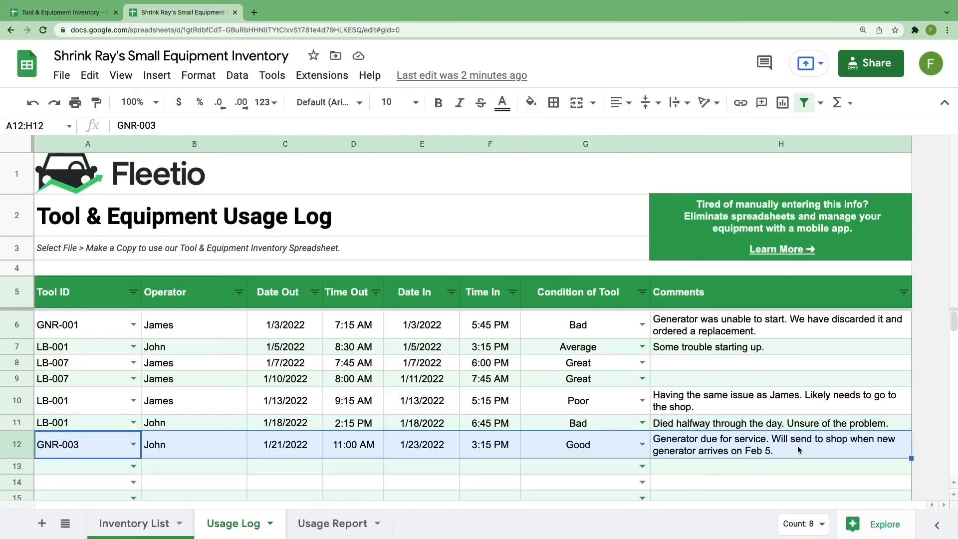
pyautogui.press('Delete')
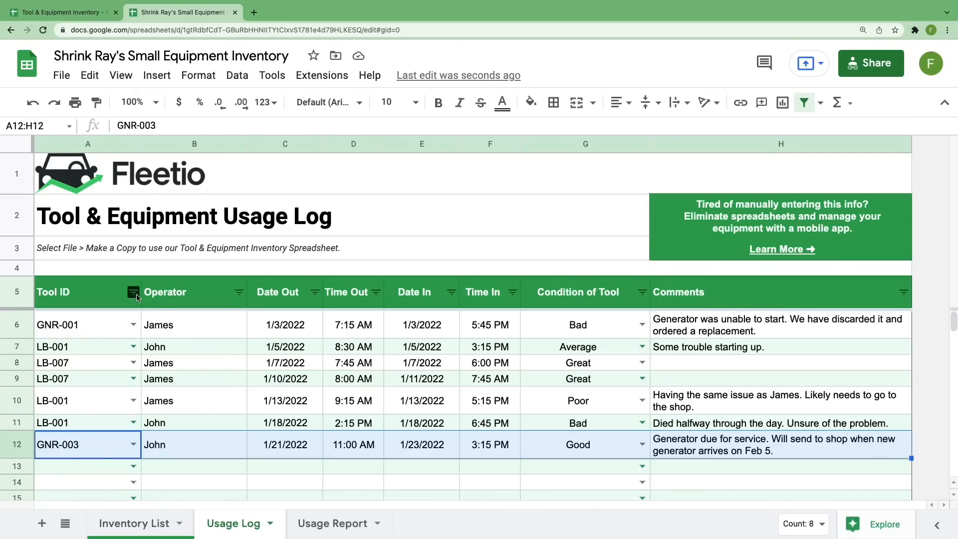
# - Select all tool IDs in the Tool ID filter, then switch to the Usage Report sheet
pyautogui.click(137, 293)
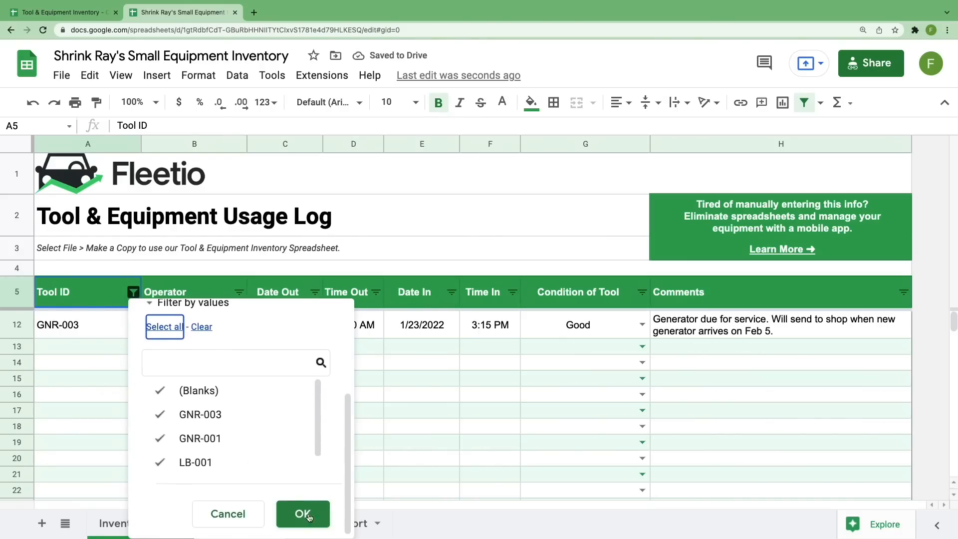
pyautogui.click(302, 514)
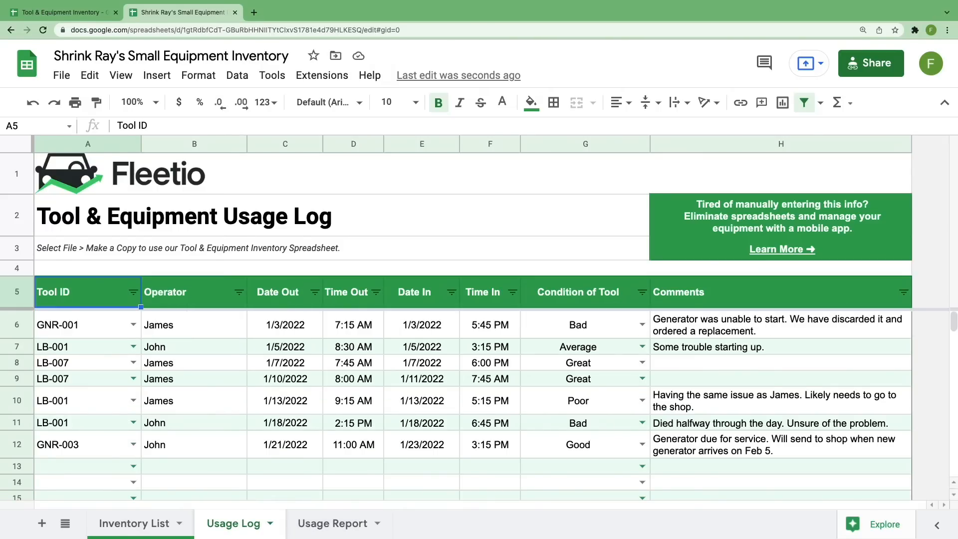
pyautogui.click(331, 523)
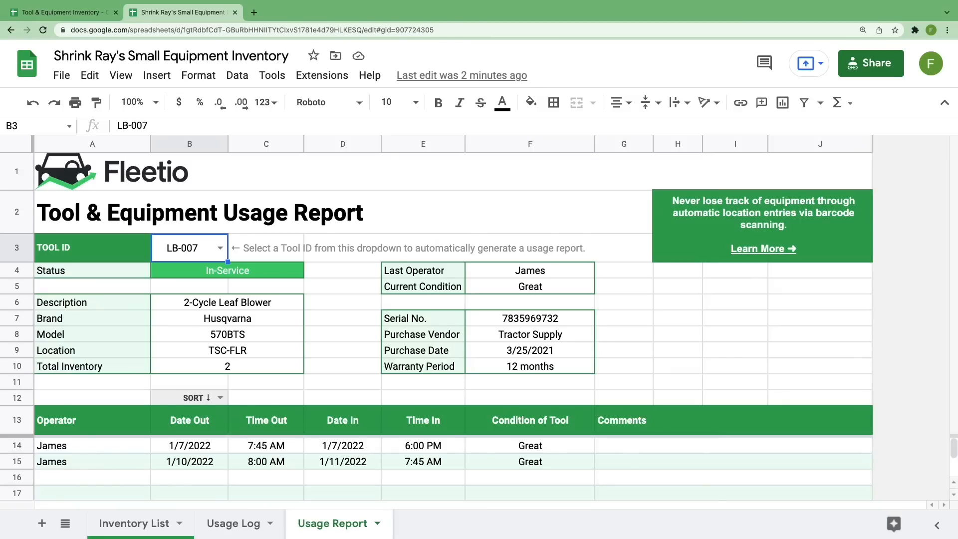
pyautogui.moveTo(282, 285)
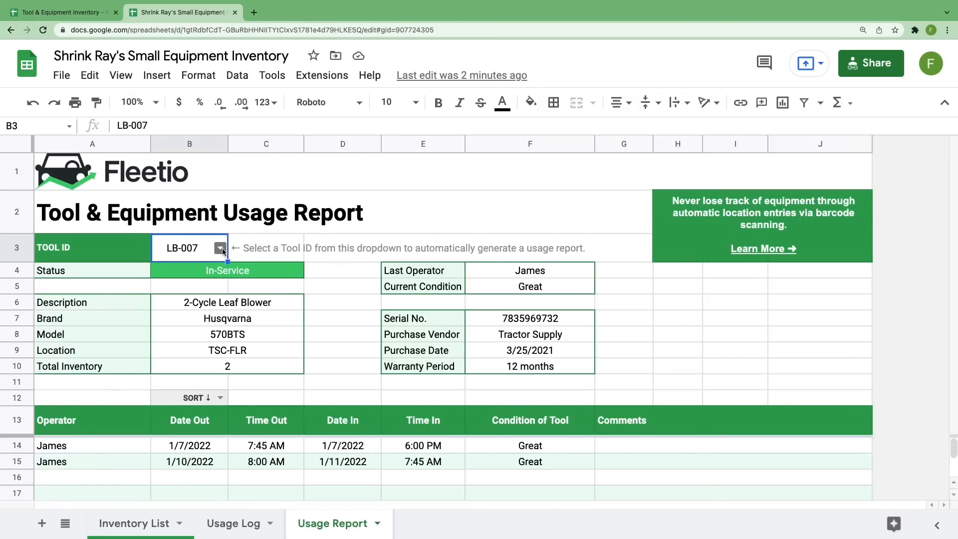
pyautogui.click(220, 248)
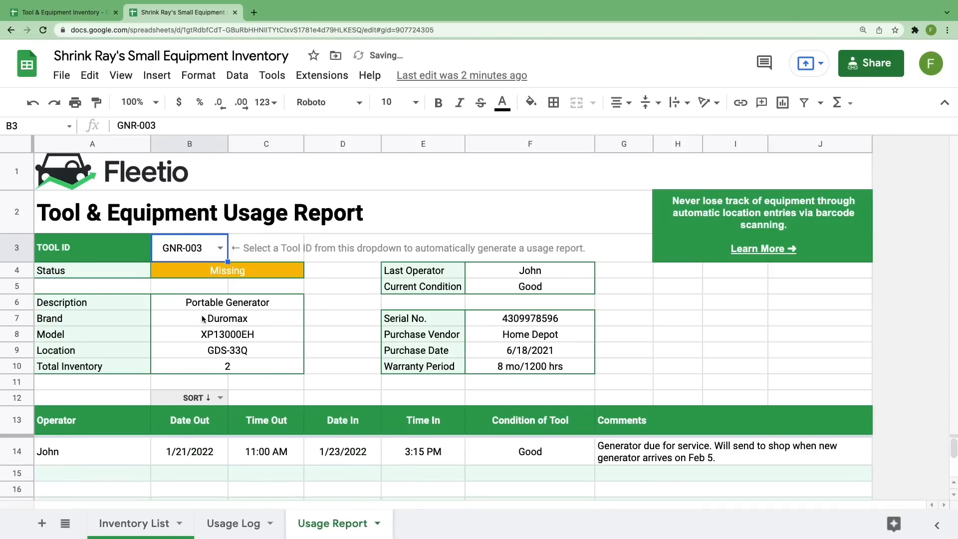
pyautogui.click(216, 249)
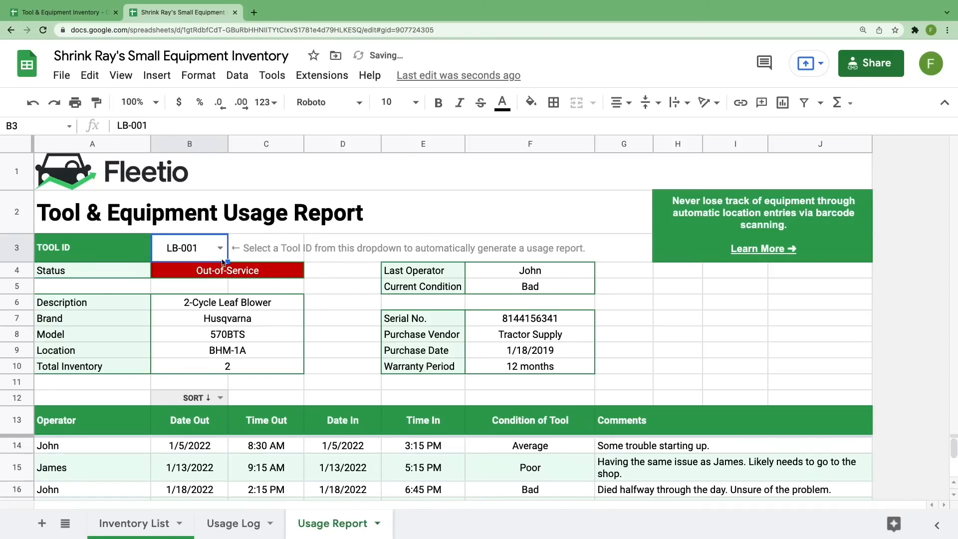
pyautogui.click(219, 248)
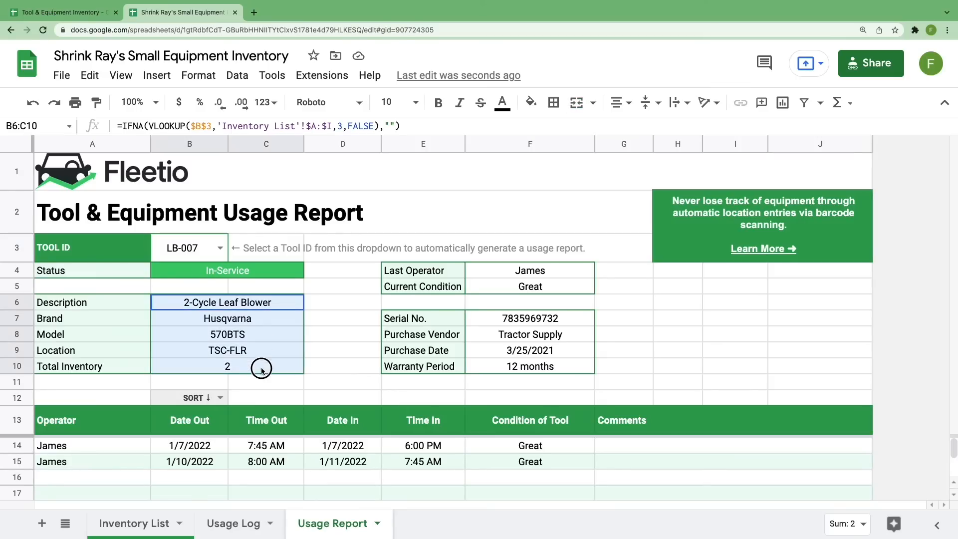
pyautogui.click(530, 270)
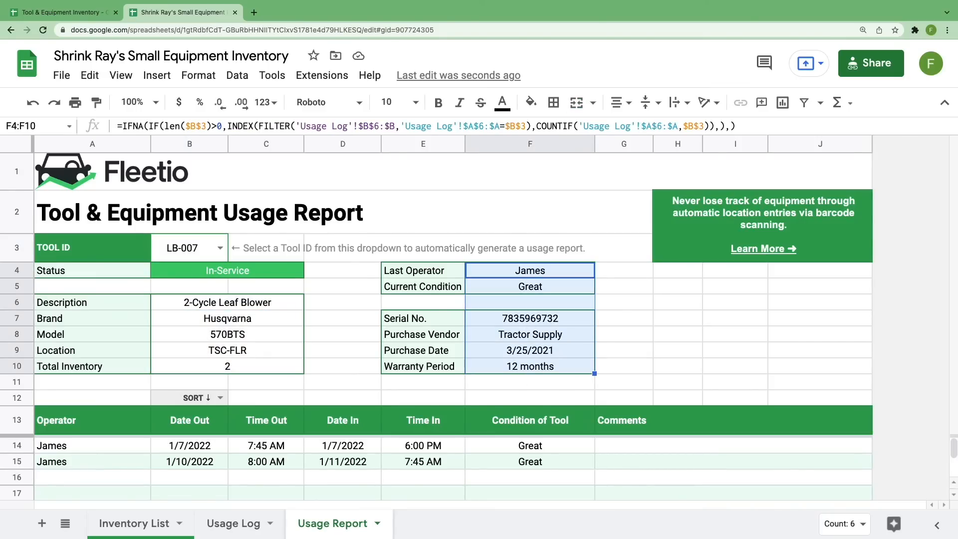
pyautogui.click(226, 366)
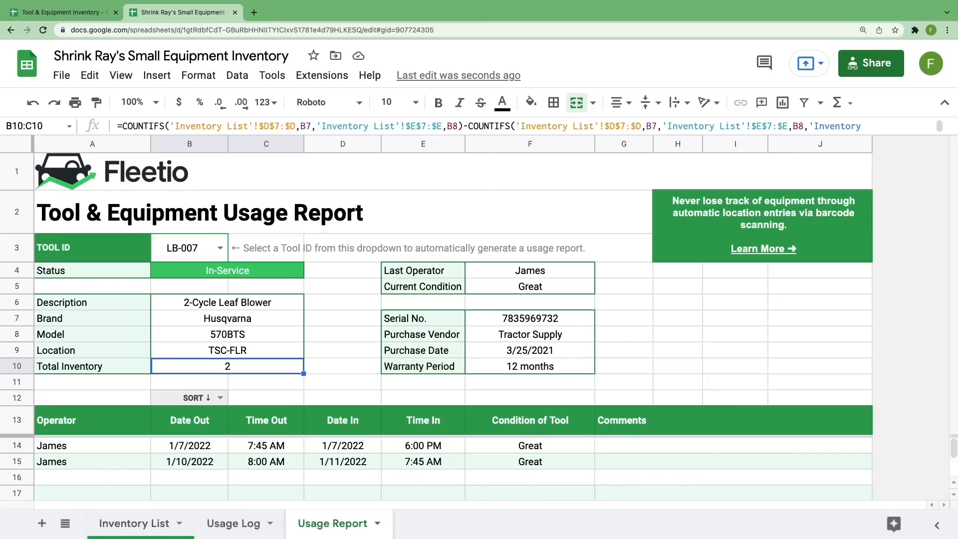
pyautogui.moveTo(691, 408)
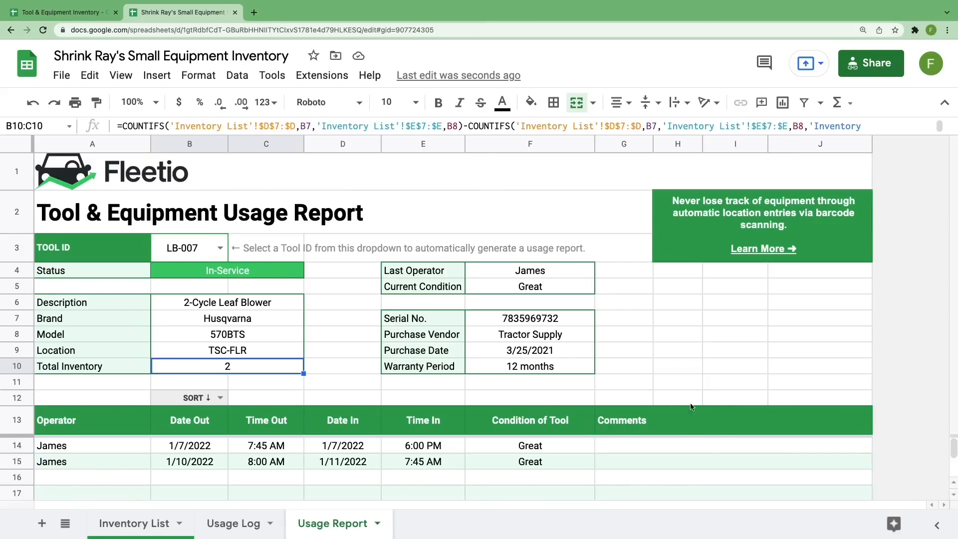
pyautogui.moveTo(673, 466)
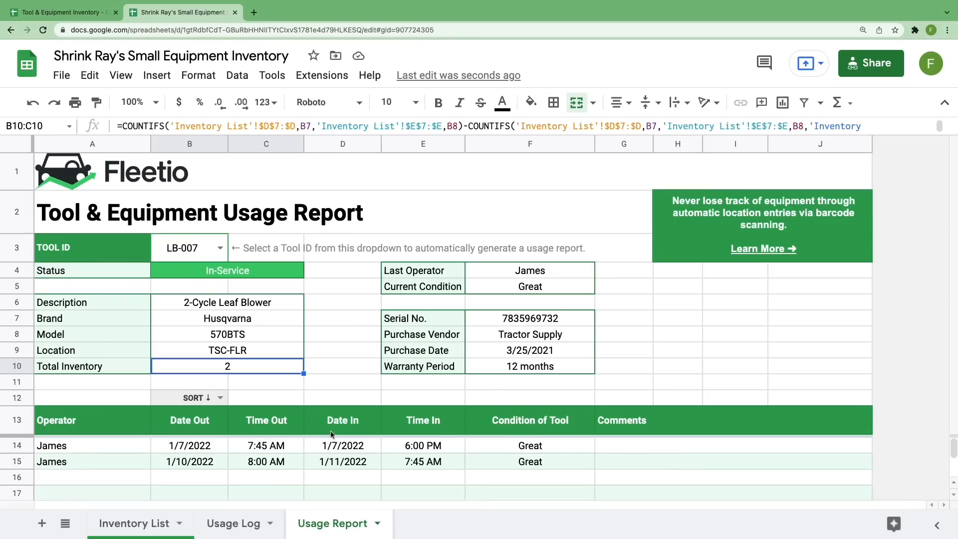
pyautogui.click(217, 398)
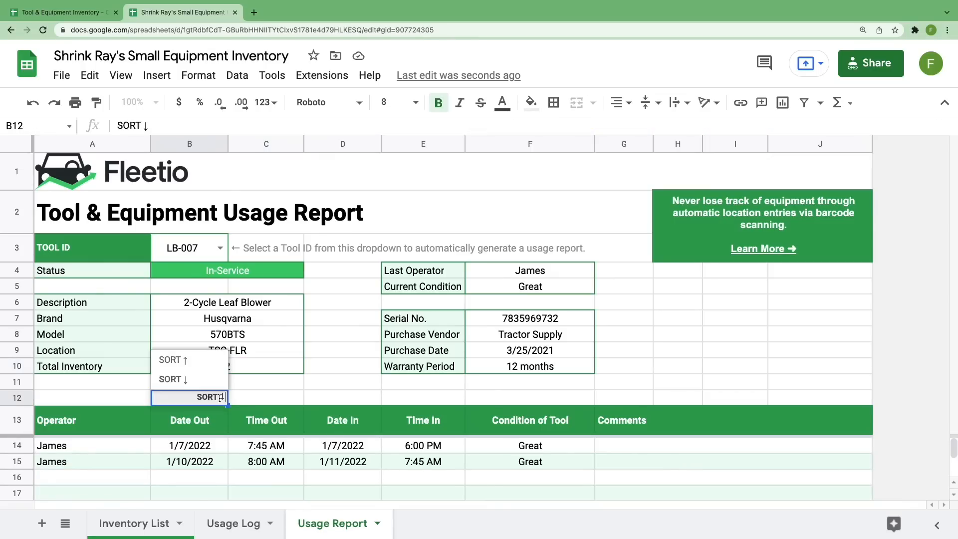
pyautogui.click(170, 359)
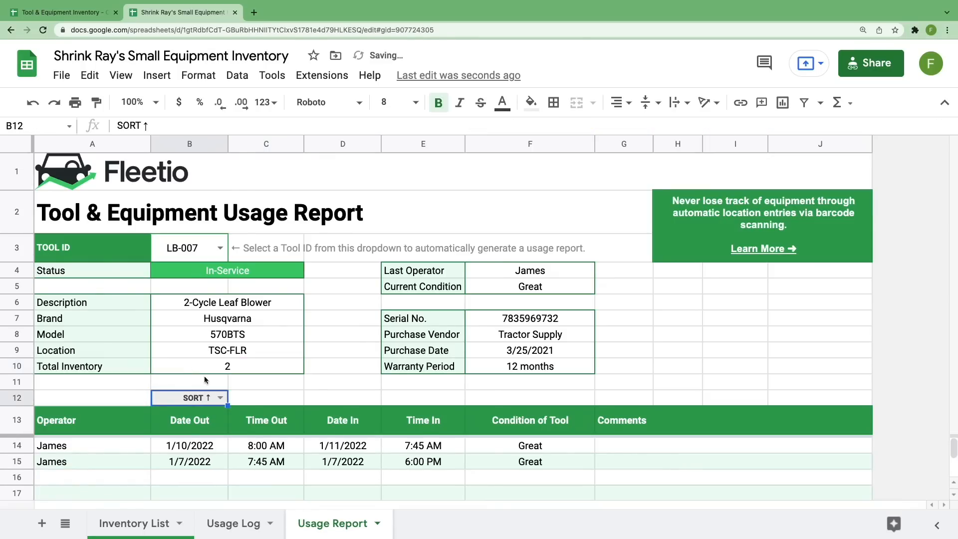
pyautogui.click(219, 399)
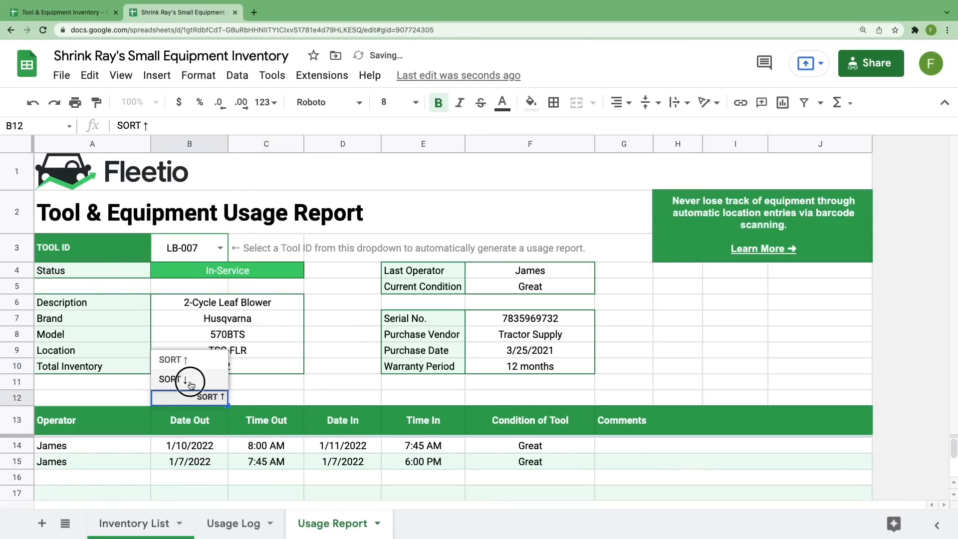
pyautogui.click(178, 379)
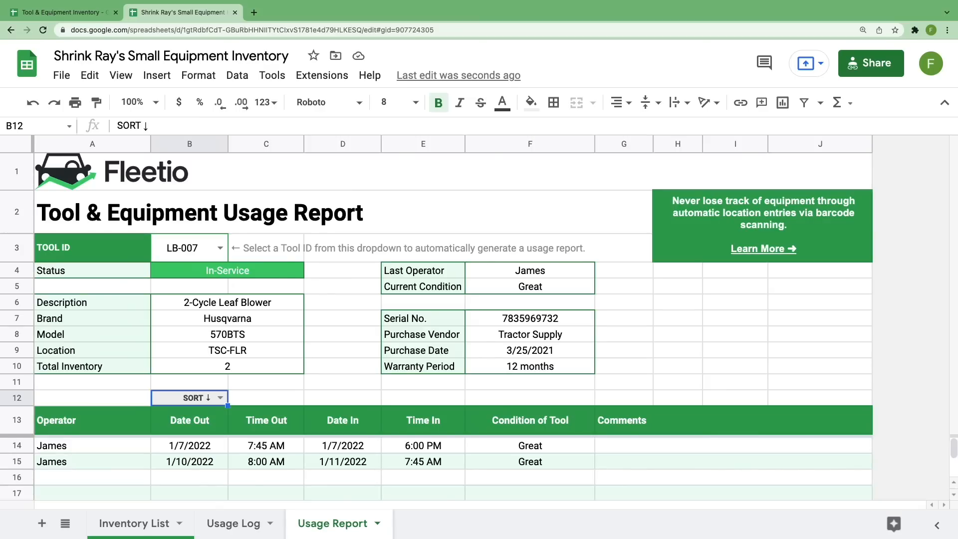
pyautogui.moveTo(558, 316)
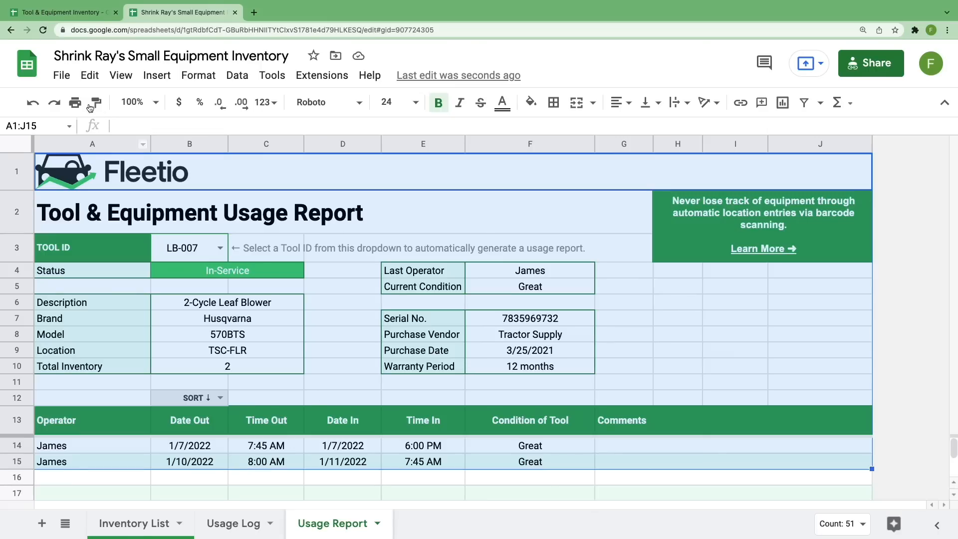
# - Print only the selected cells A1:J15 as a single landscape page
pyautogui.click(75, 102)
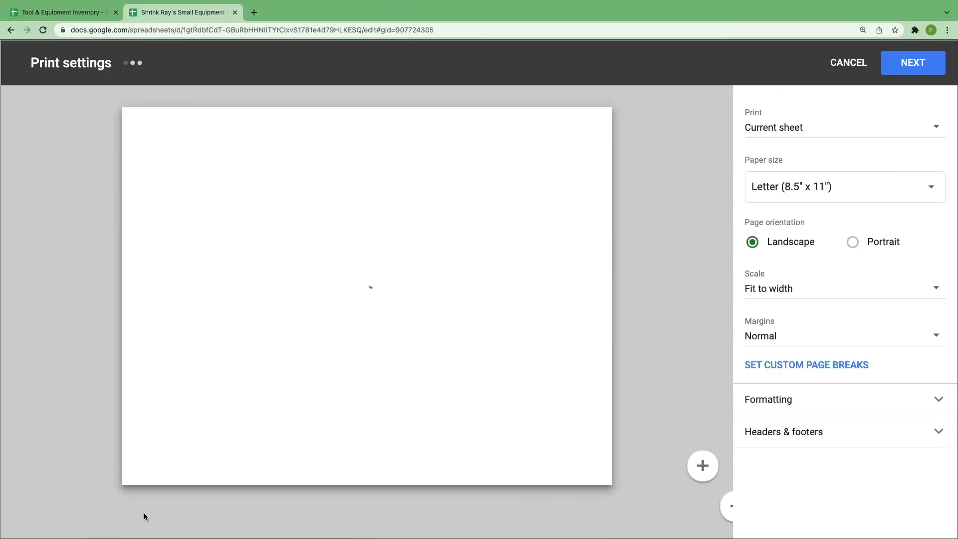
pyautogui.click(844, 126)
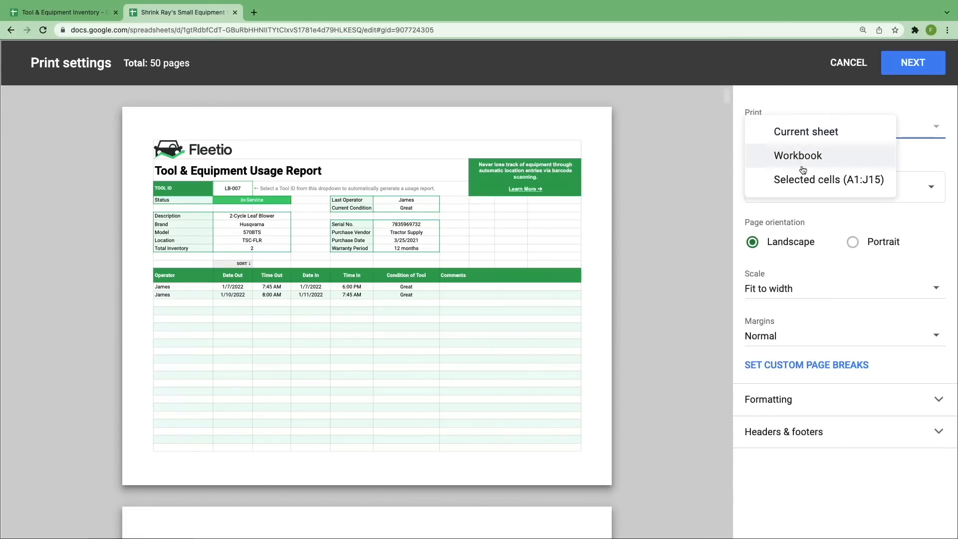
pyautogui.click(817, 179)
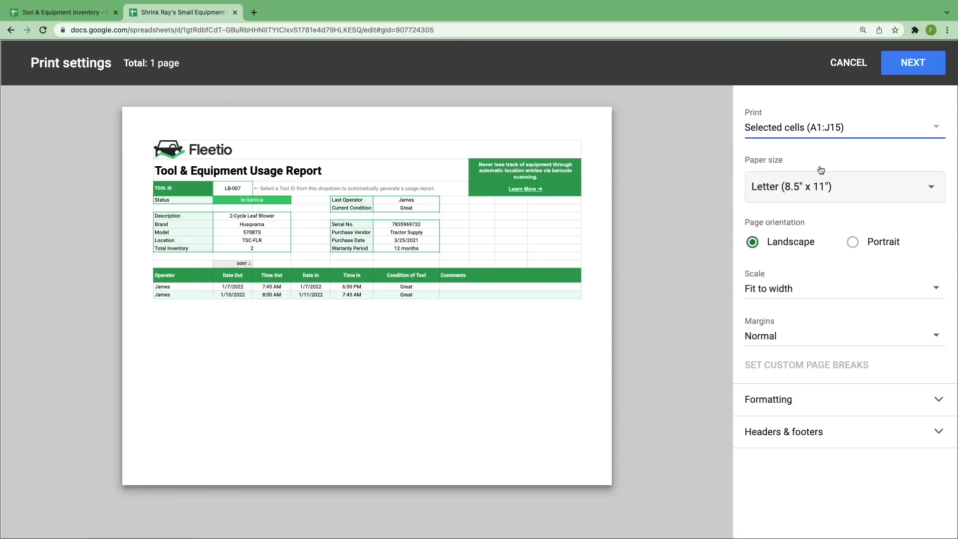
pyautogui.moveTo(913, 62)
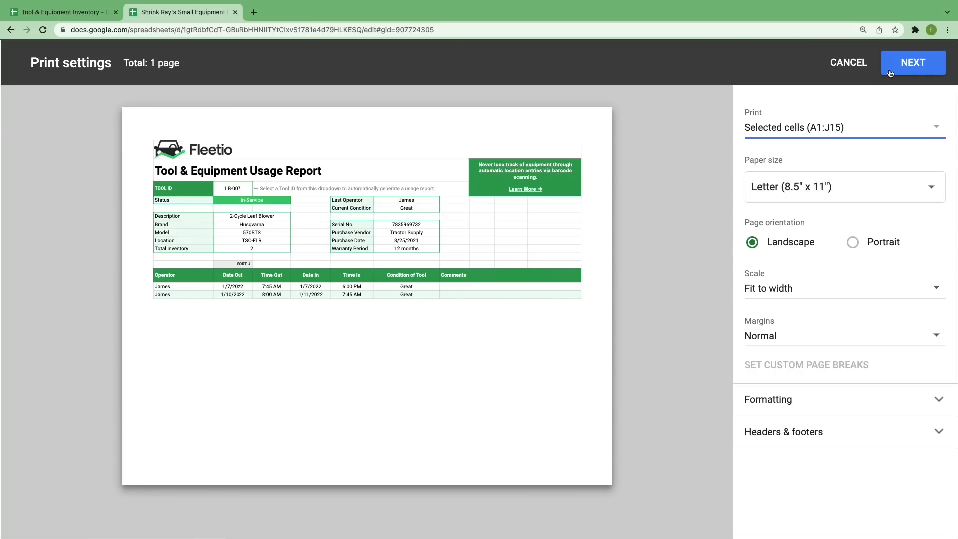
pyautogui.click(849, 62)
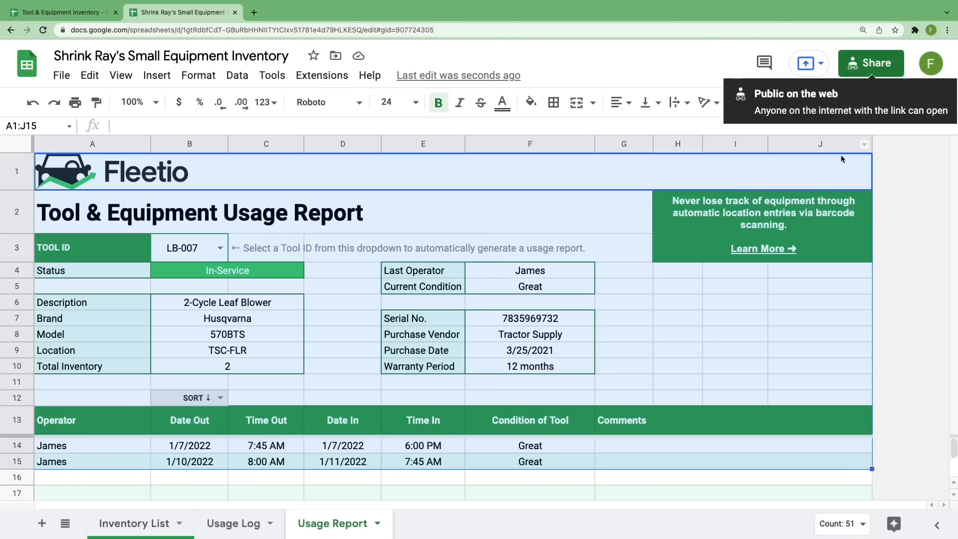
pyautogui.click(819, 286)
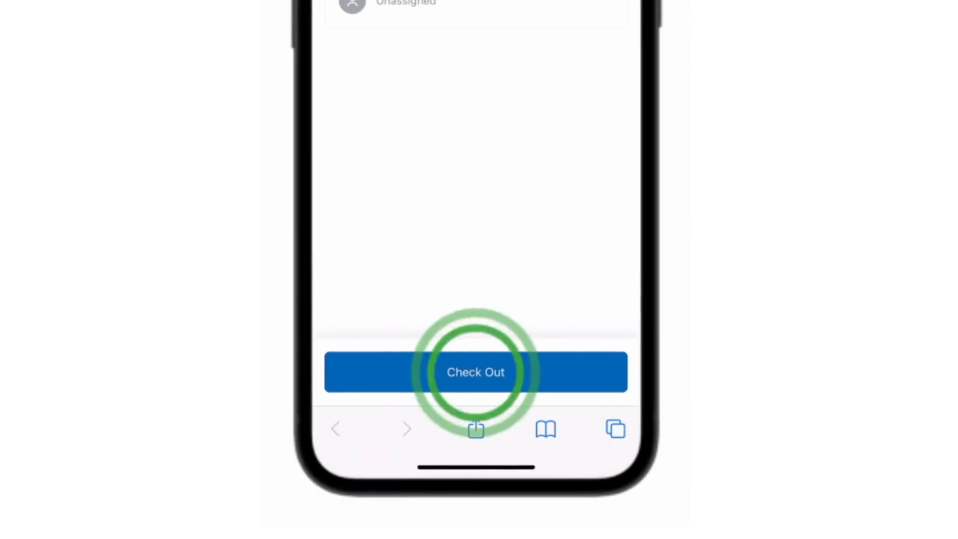
# - Check out the equipment item in the Fleetio mobile app
pyautogui.click(475, 371)
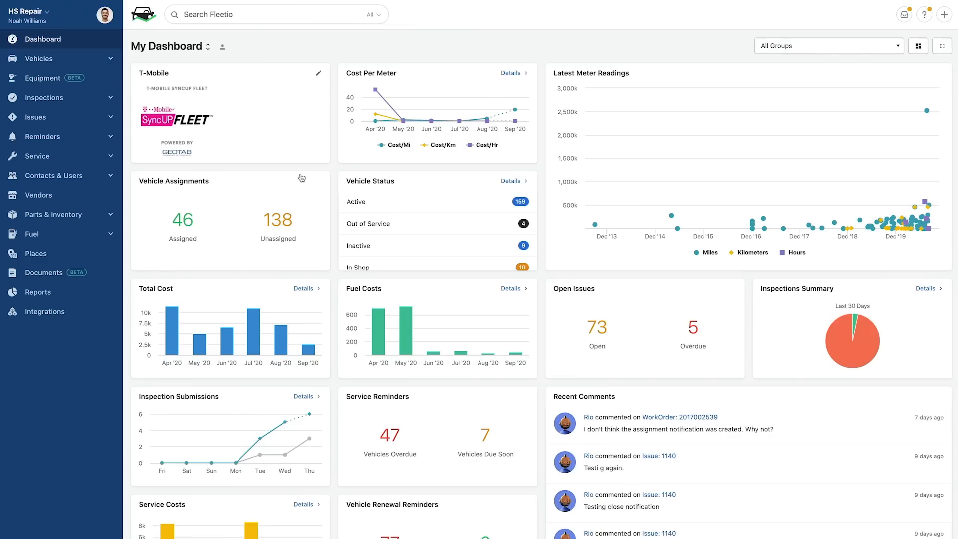
pyautogui.moveTo(252, 328)
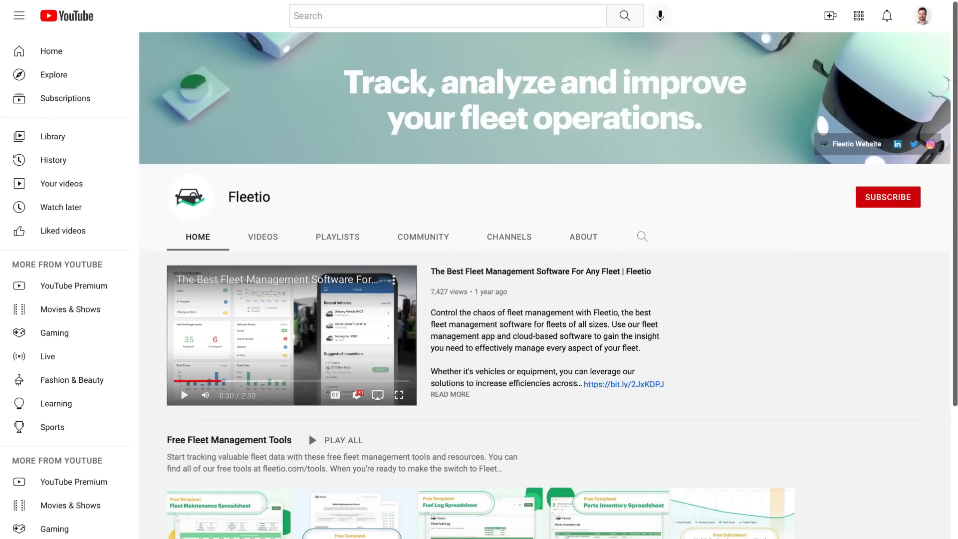
# - Scroll the Fleetio YouTube channel to the Free Fleet Management Tools playlist
pyautogui.scroll(-3)
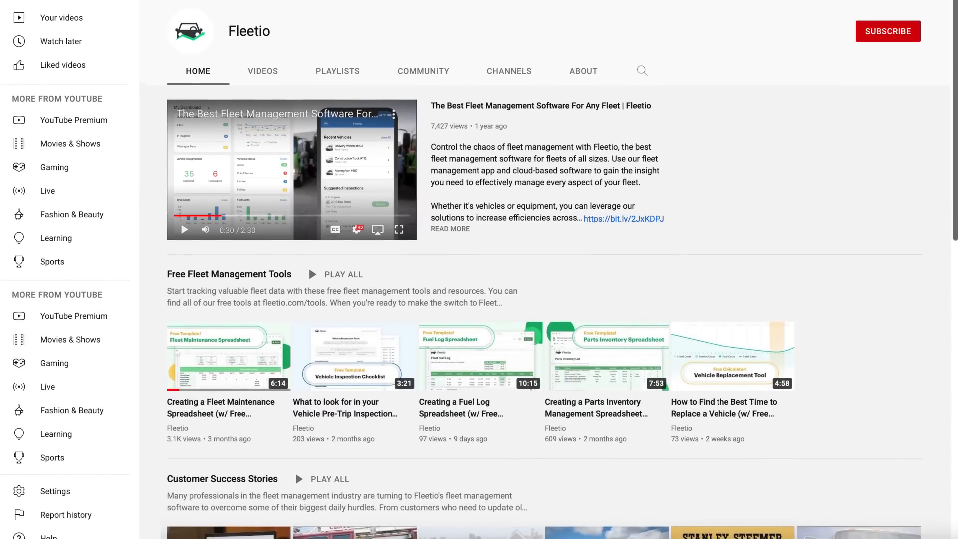